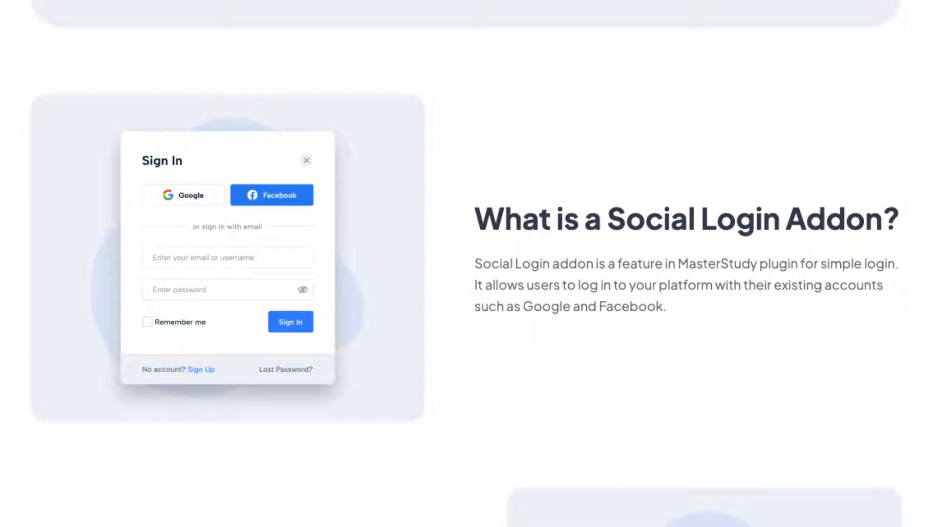
# Enable the Social Login addon from the MasterStudy Addons list.
pyautogui.scroll(-3)
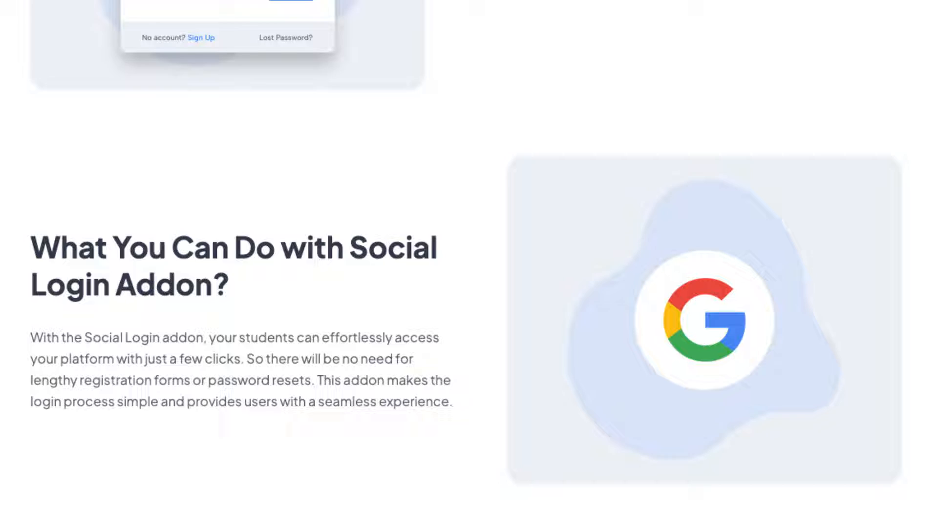
pyautogui.scroll(-3)
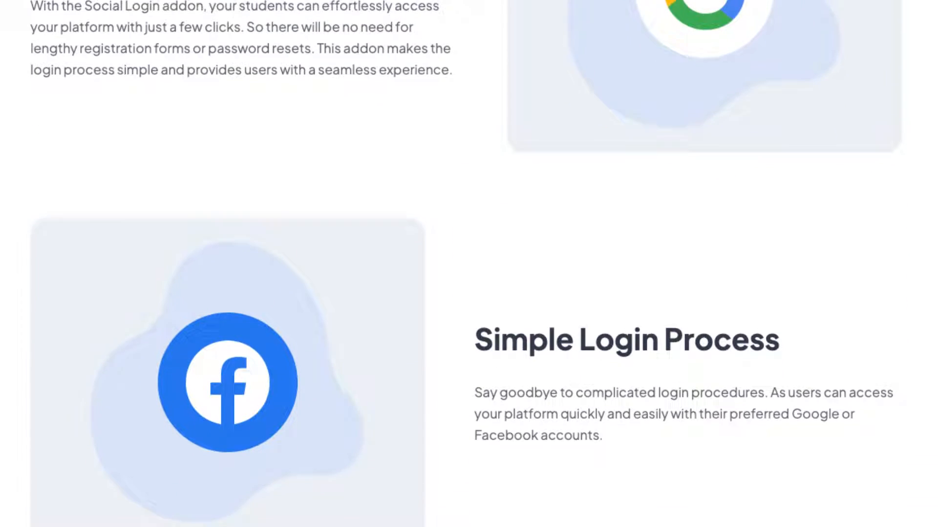
pyautogui.scroll(-3)
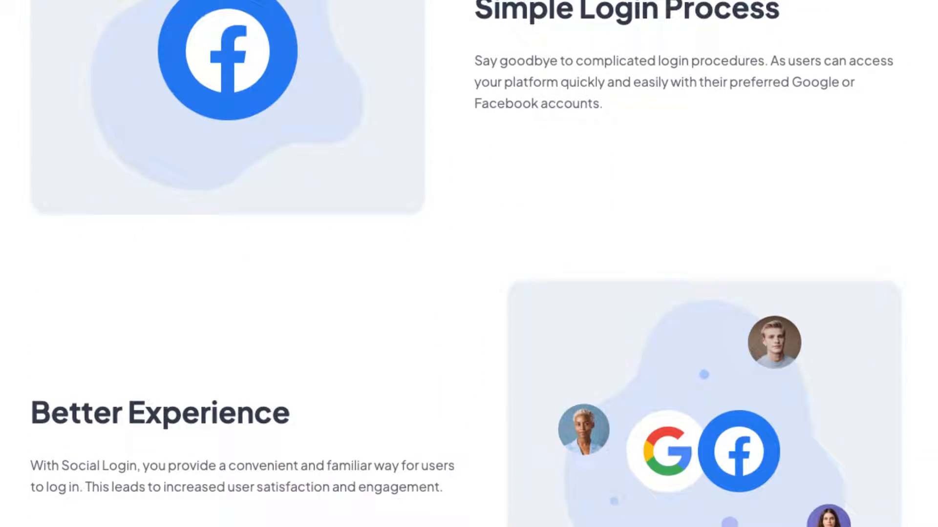
pyautogui.scroll(-3)
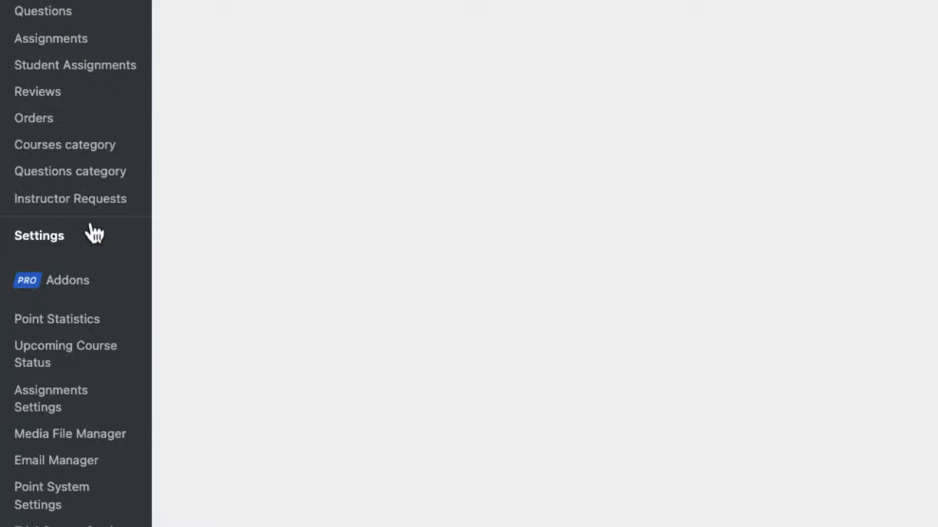
pyautogui.click(38, 235)
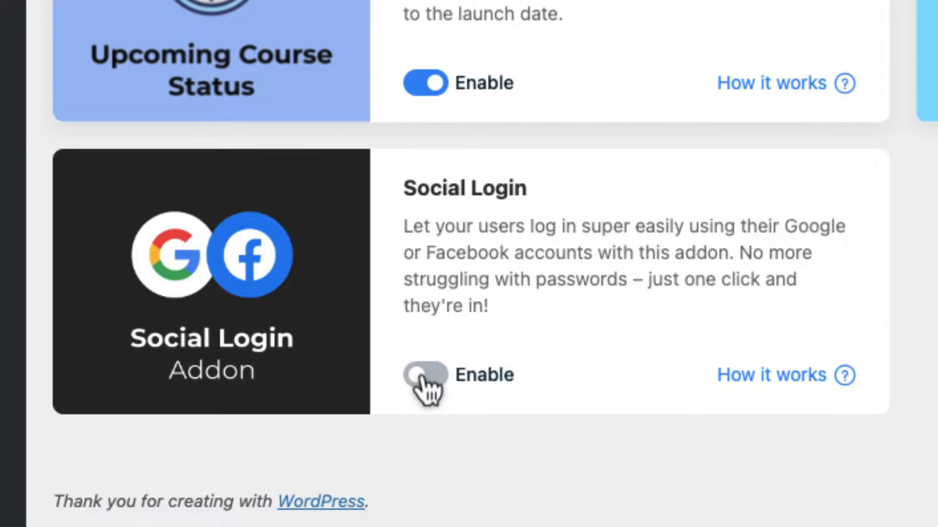
pyautogui.click(425, 375)
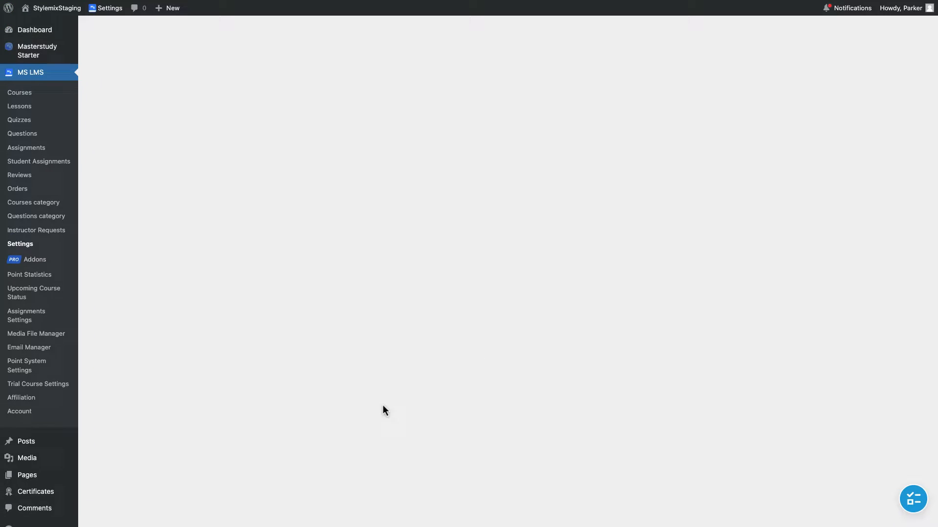
# Review the Social Login position dropdown and Google/Facebook login toggles under Profiles settings.
pyautogui.click(21, 245)
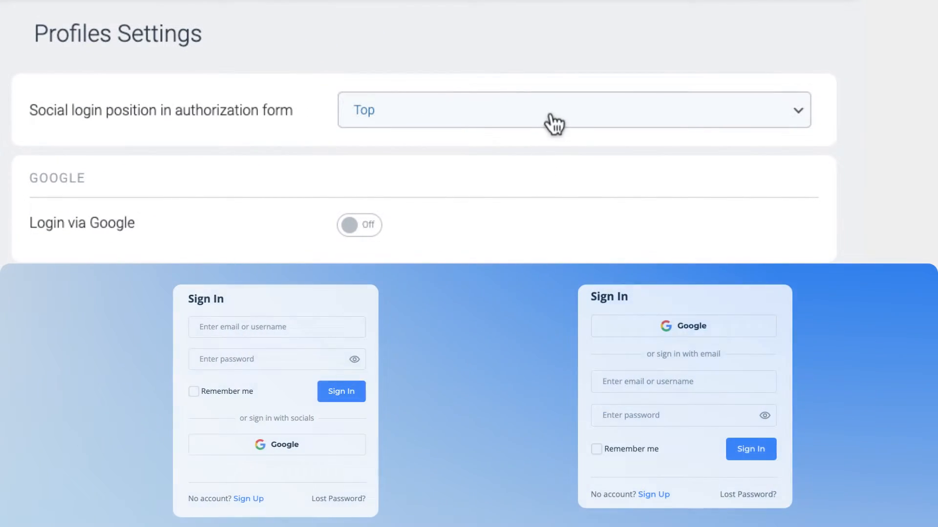
pyautogui.click(555, 111)
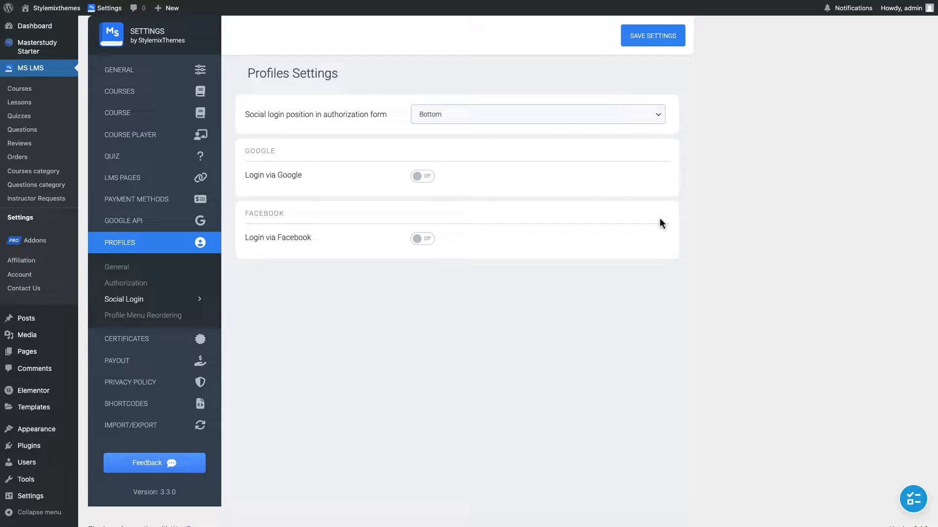
pyautogui.moveTo(546, 230)
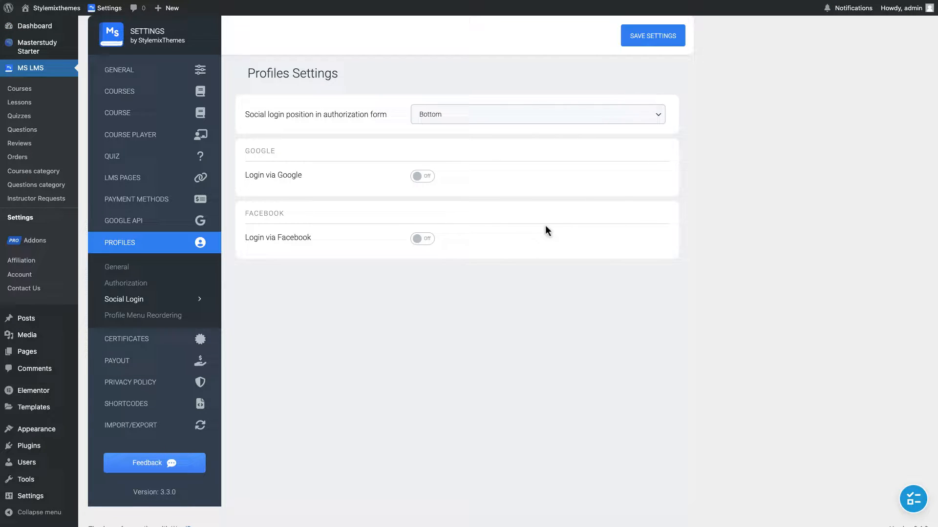
pyautogui.click(422, 238)
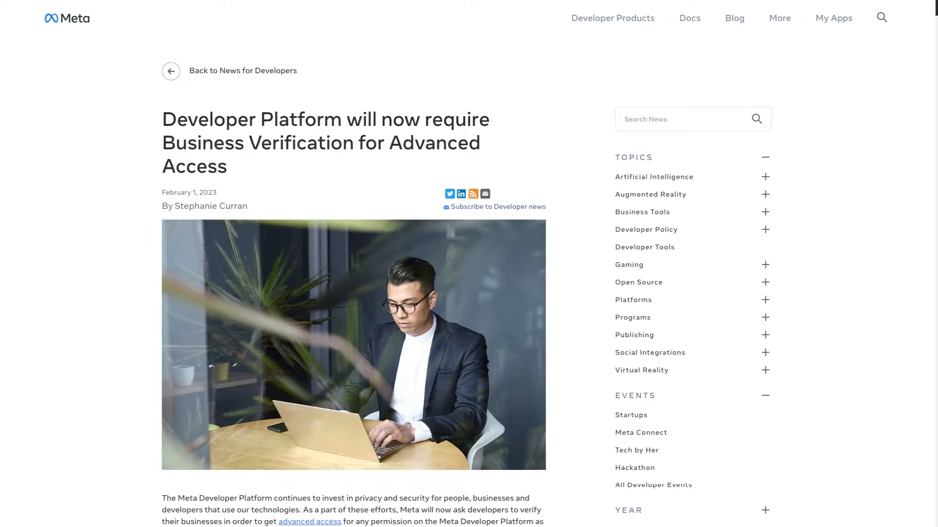
pyautogui.scroll(-3)
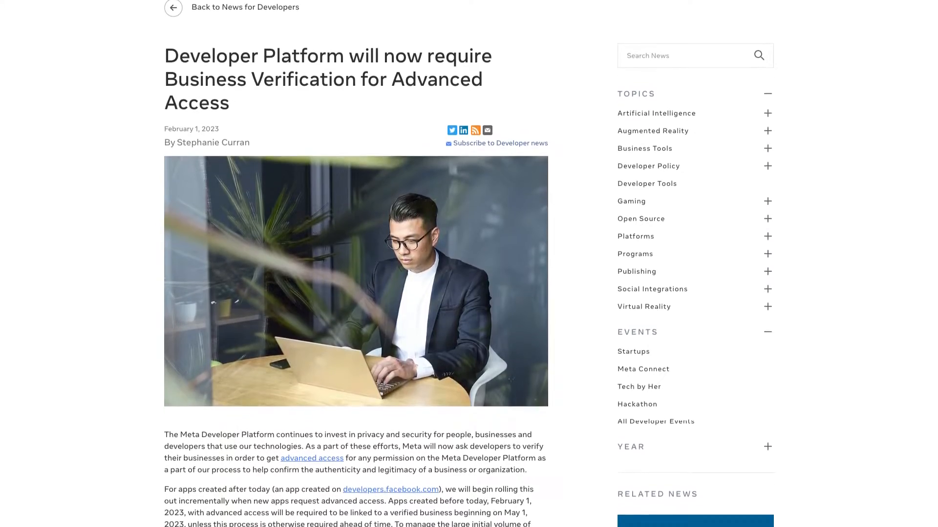
pyautogui.scroll(-3)
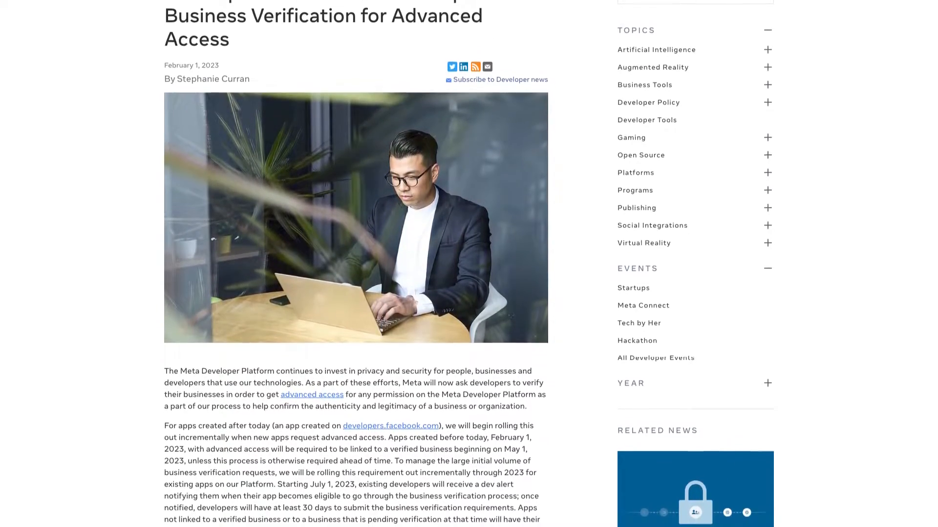
pyautogui.scroll(-3)
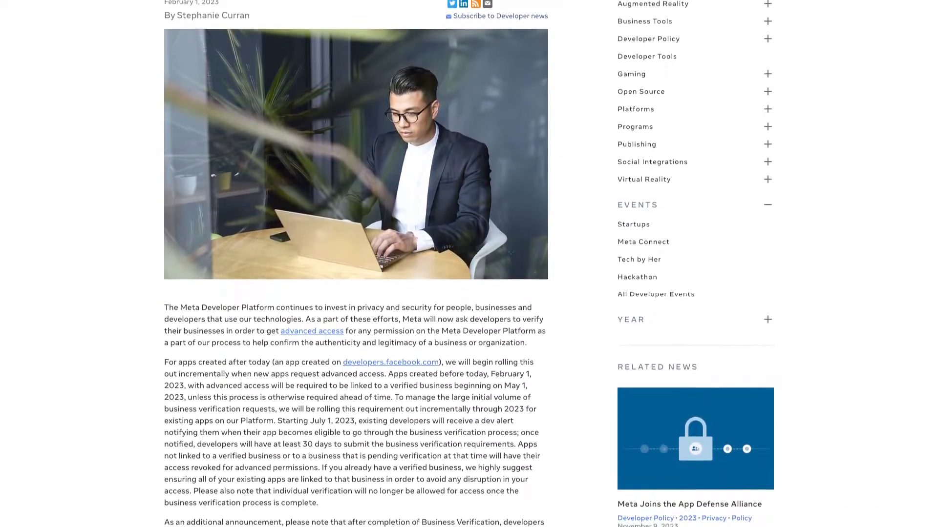
pyautogui.scroll(-3)
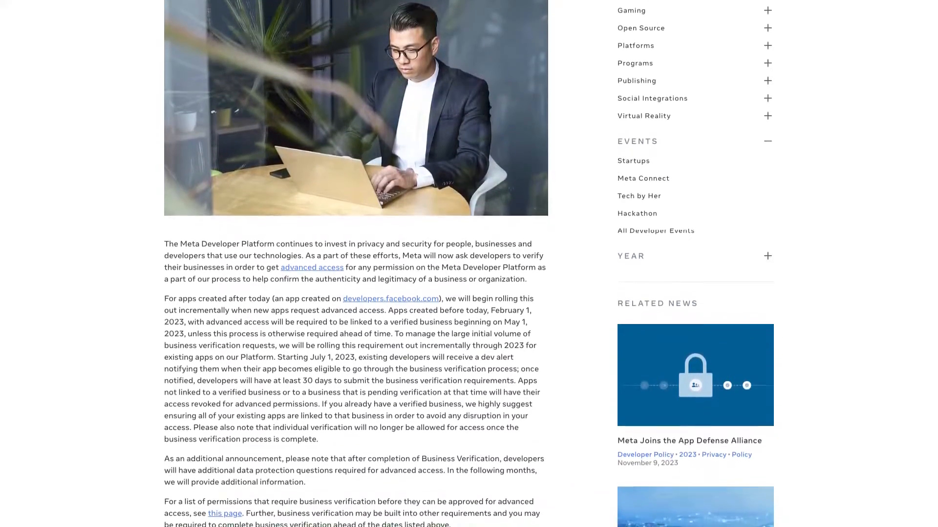
pyautogui.scroll(-3)
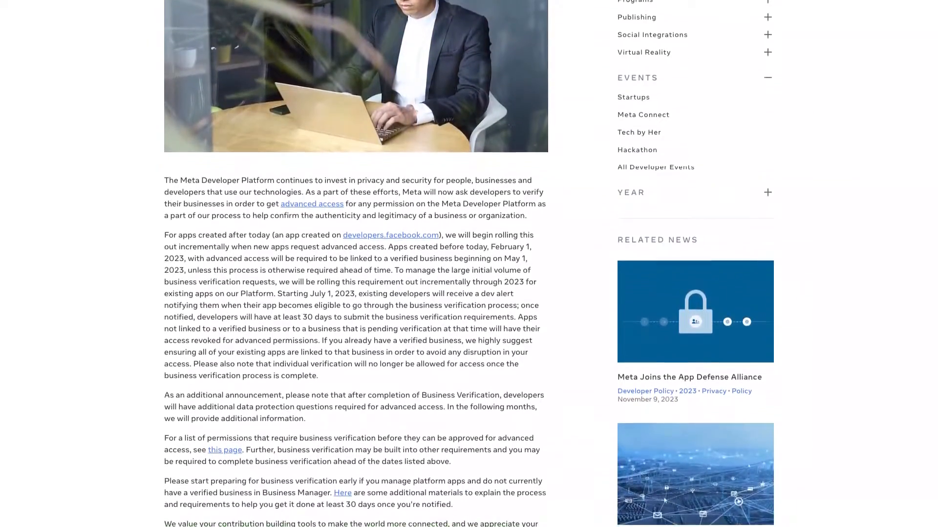
pyautogui.scroll(-3)
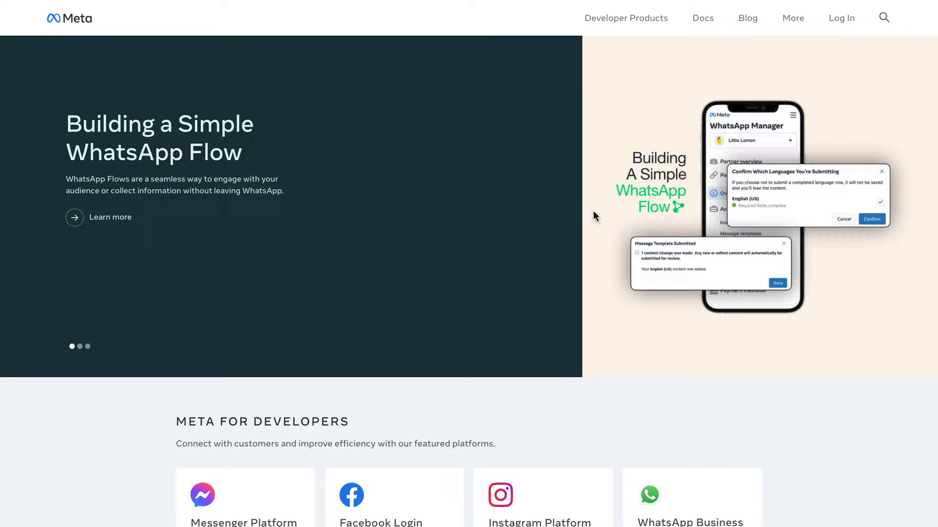
# Start a new app with the Other use case and Consumer app type.
pyautogui.click(840, 18)
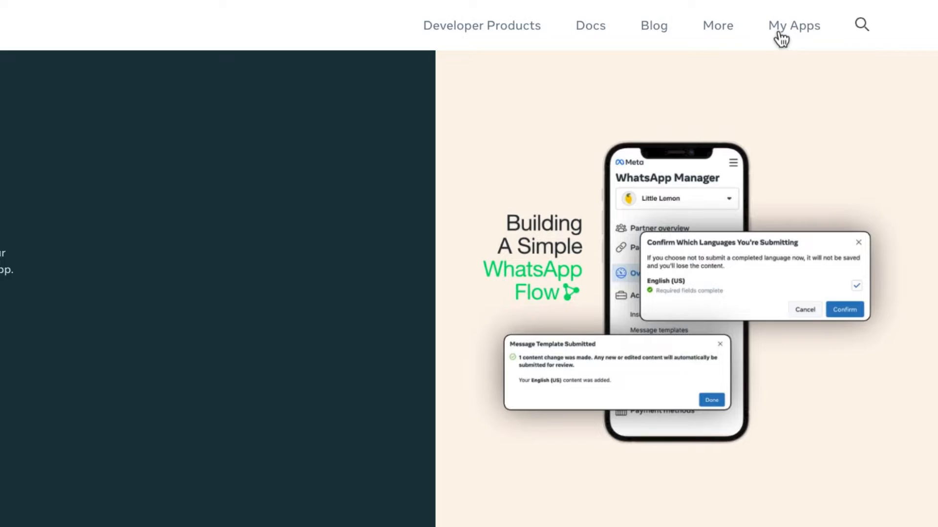
pyautogui.click(793, 25)
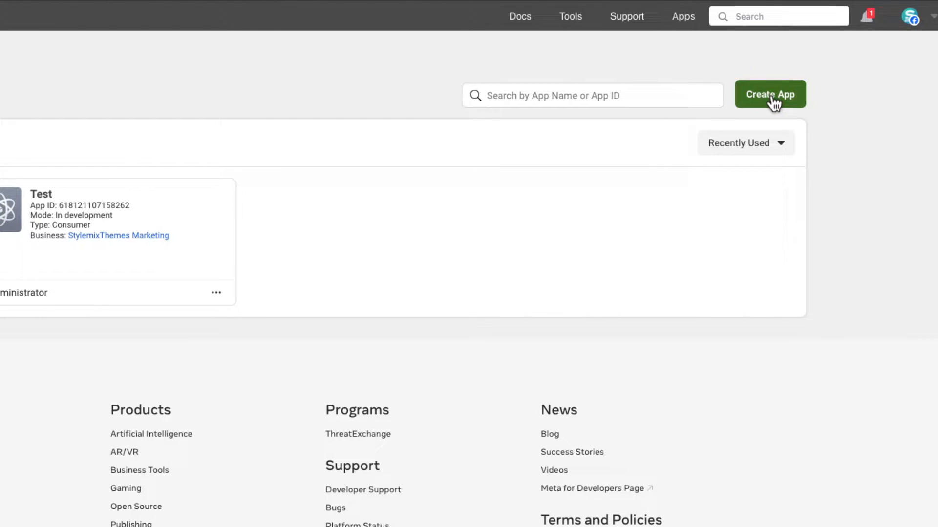
pyautogui.click(769, 94)
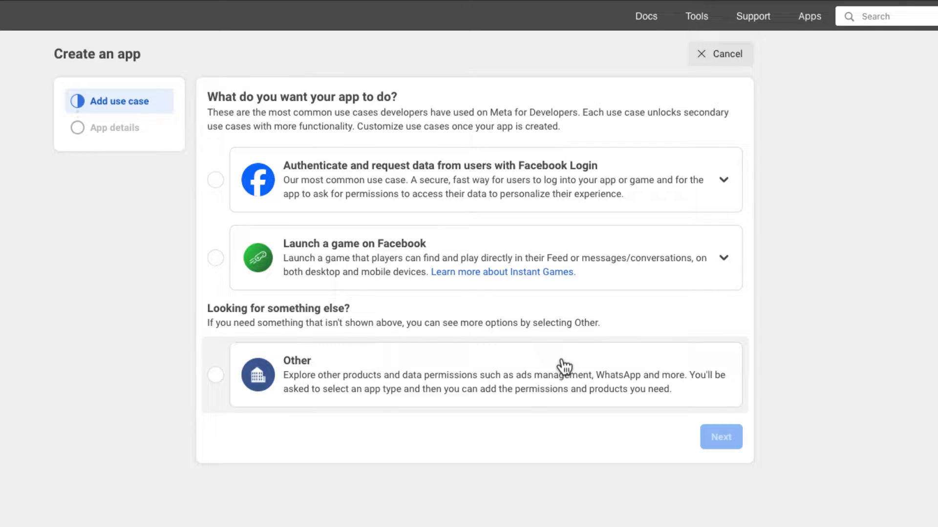
pyautogui.click(214, 375)
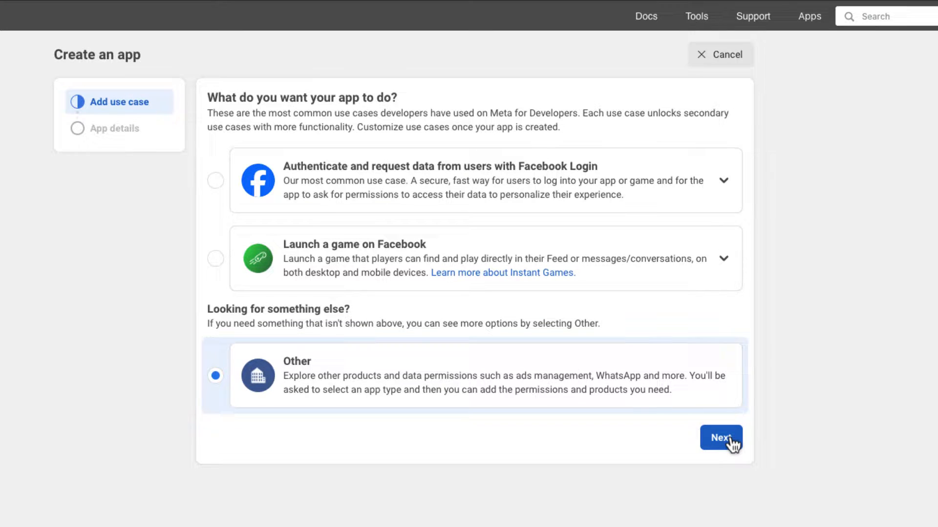
pyautogui.click(721, 437)
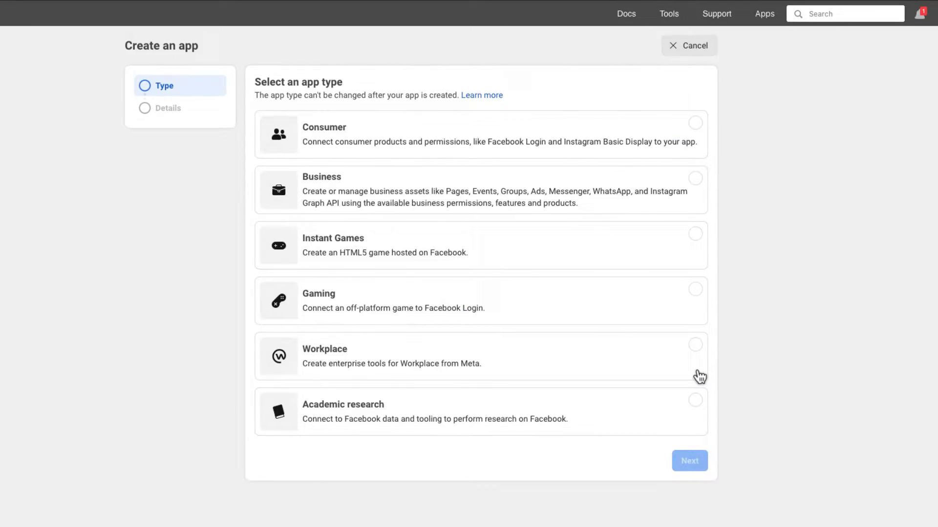
pyautogui.moveTo(589, 143)
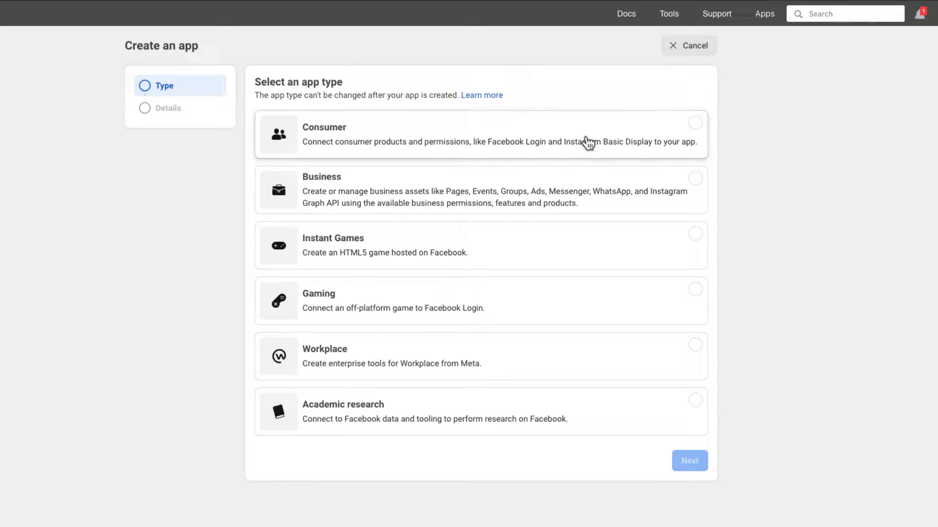
pyautogui.click(482, 134)
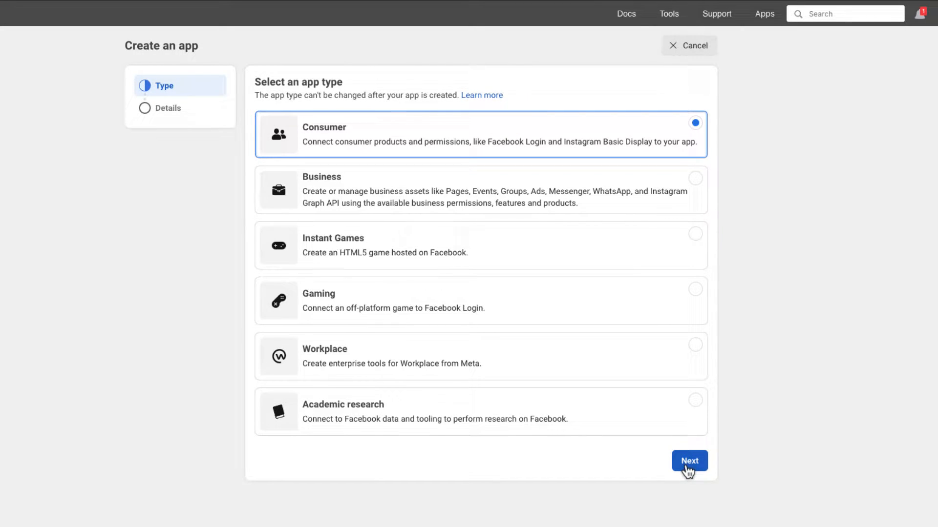
pyautogui.click(688, 461)
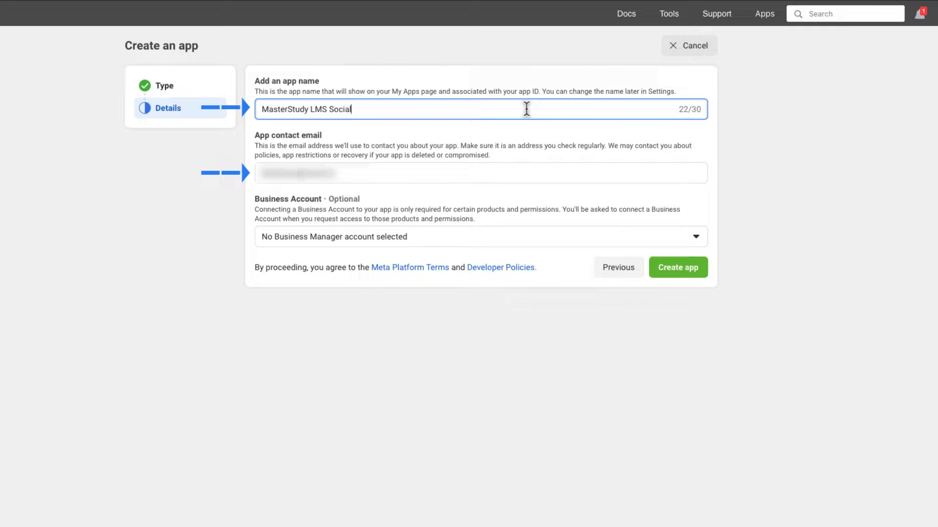
# Link the StylemixThemes Marketing business account and create the MasterStudy LMS Social Login app.
pyautogui.click(478, 236)
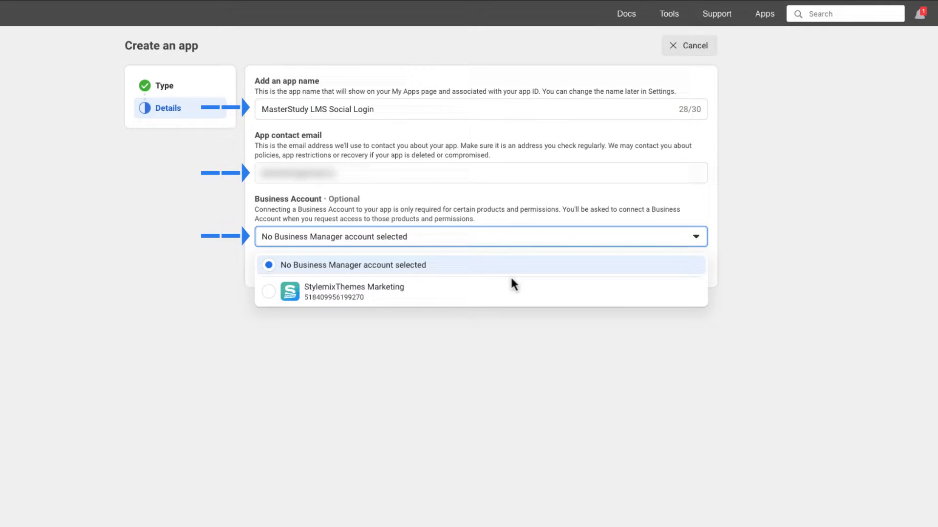
pyautogui.click(353, 291)
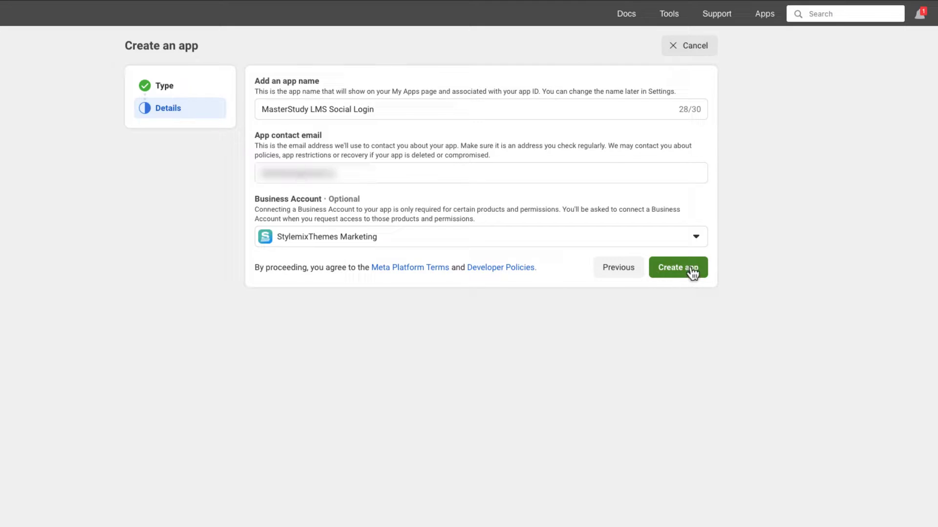
pyautogui.click(678, 267)
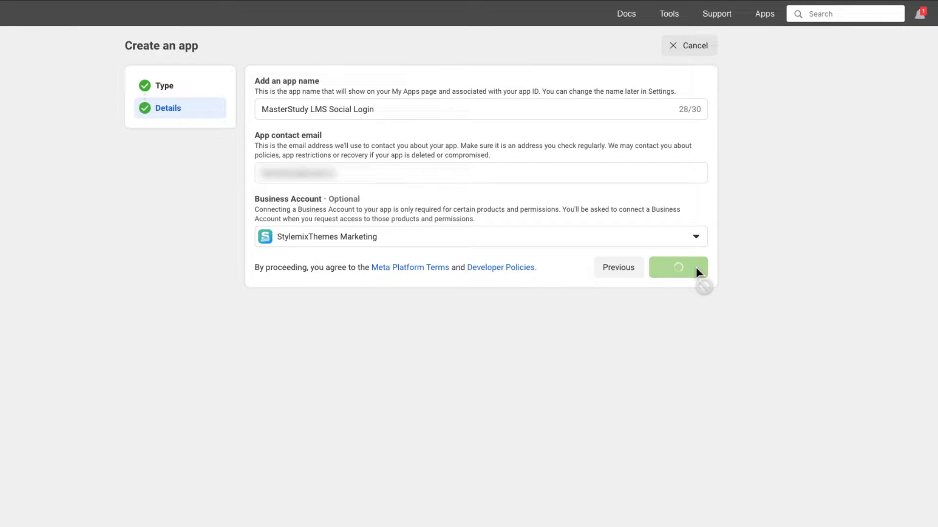
pyautogui.click(678, 268)
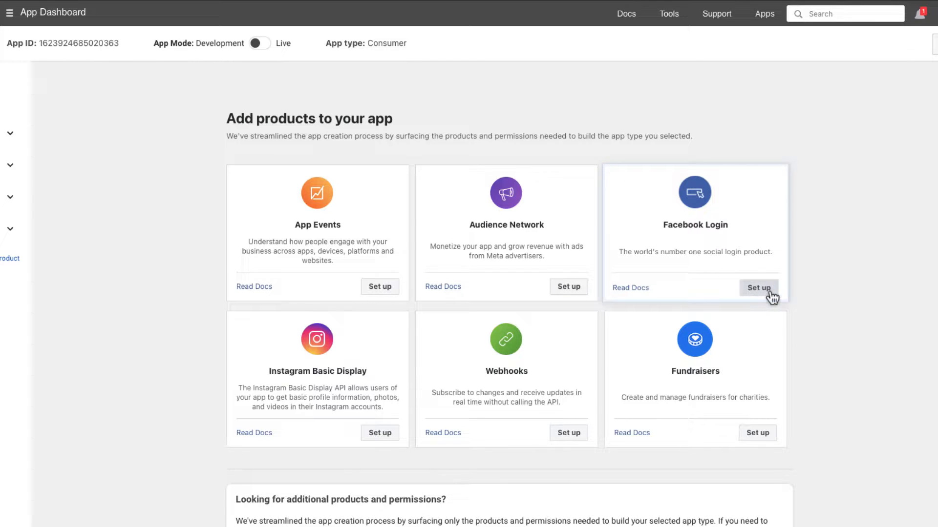
pyautogui.click(758, 287)
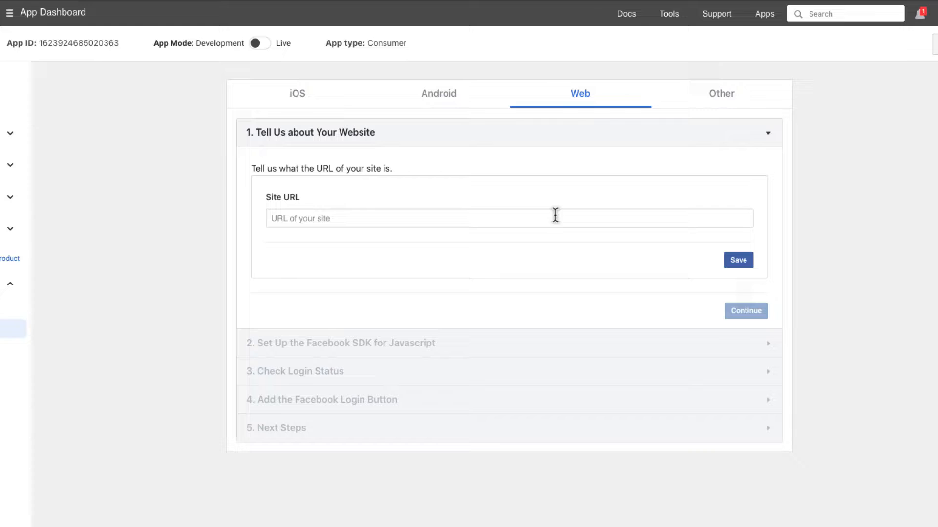
pyautogui.write('https://shox.s')
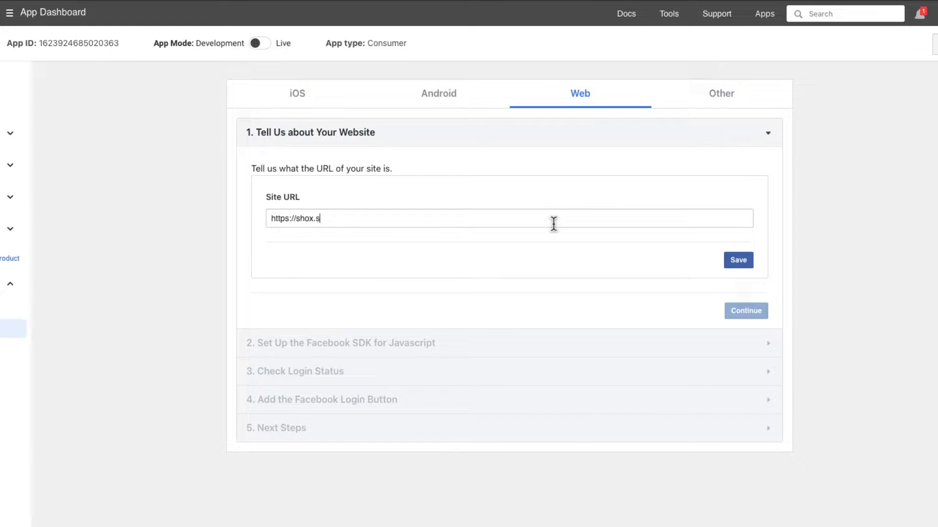
pyautogui.write('tmdev.xyz/')
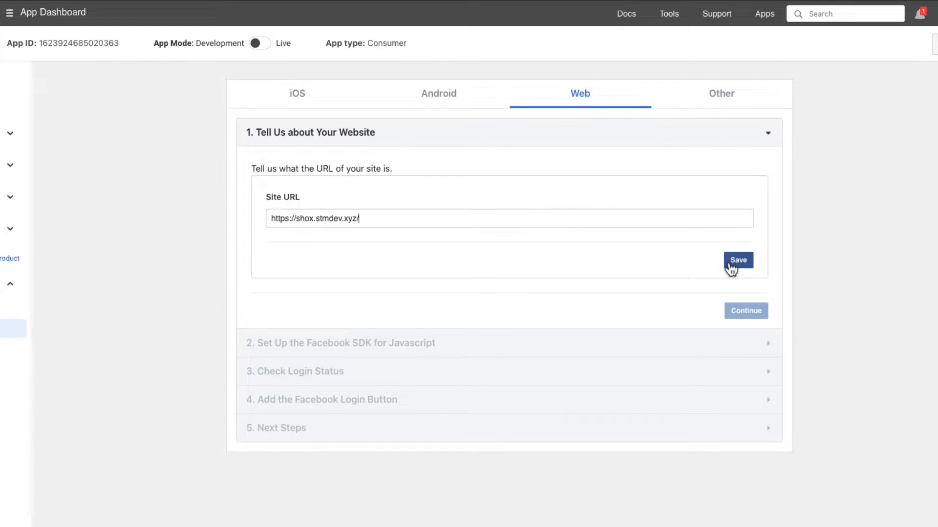
pyautogui.click(737, 260)
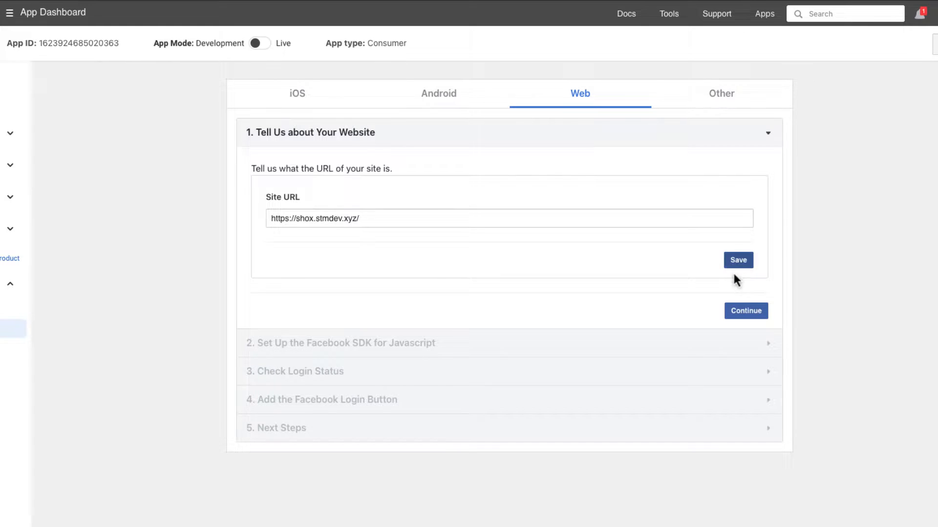
# Advance through the SDK setup and login status quickstart steps.
pyautogui.click(745, 310)
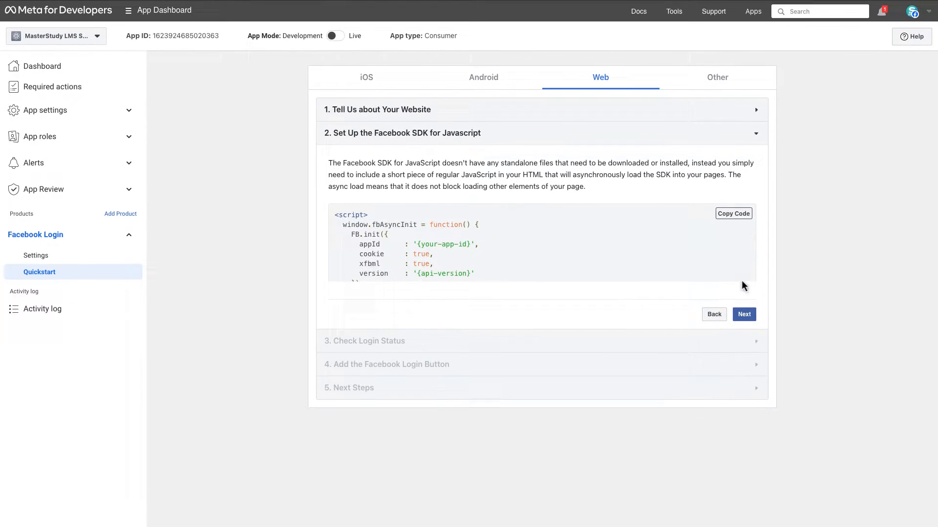
pyautogui.click(744, 314)
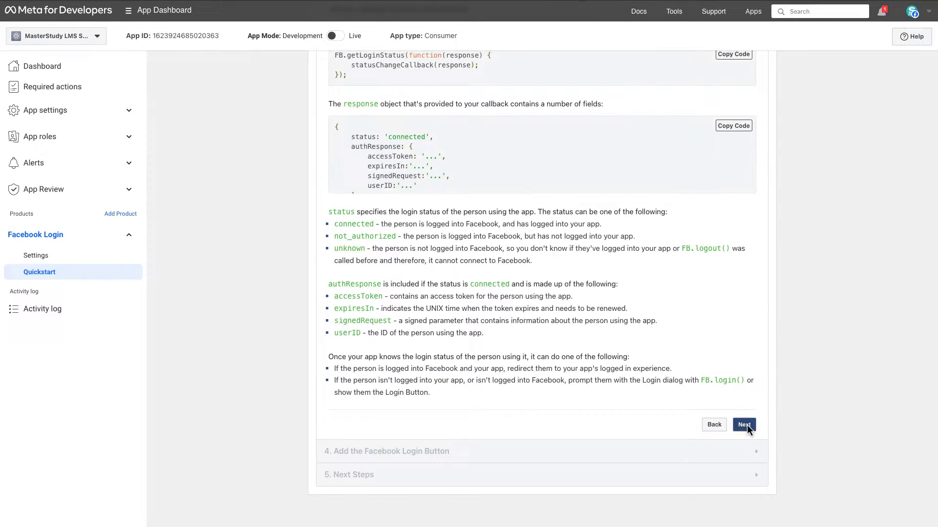
pyautogui.click(743, 425)
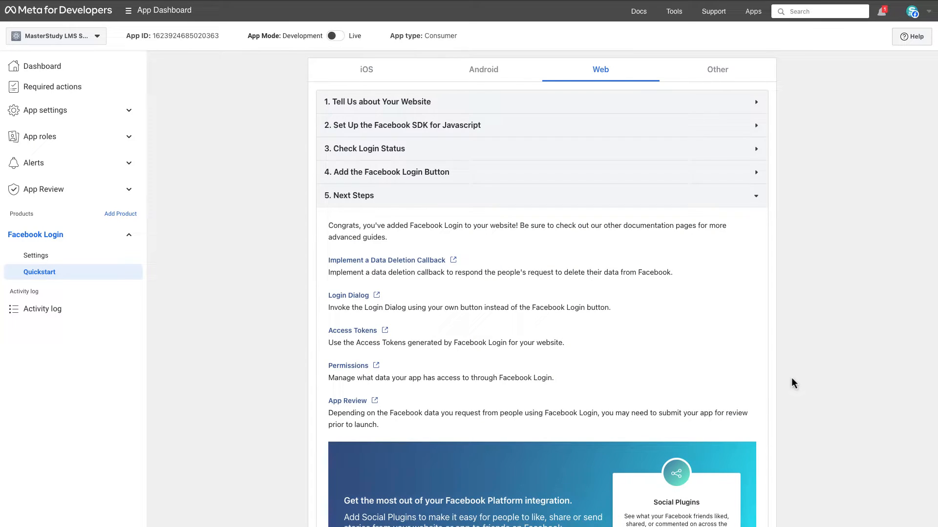
pyautogui.scroll(-3)
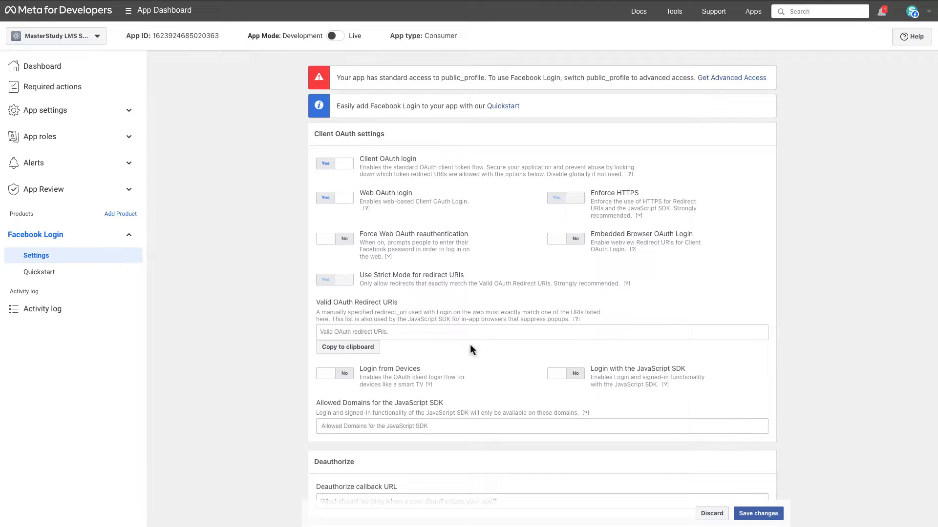
pyautogui.write('https://shox.stmdev.xyz/?addon=social_login&provider=facebook')
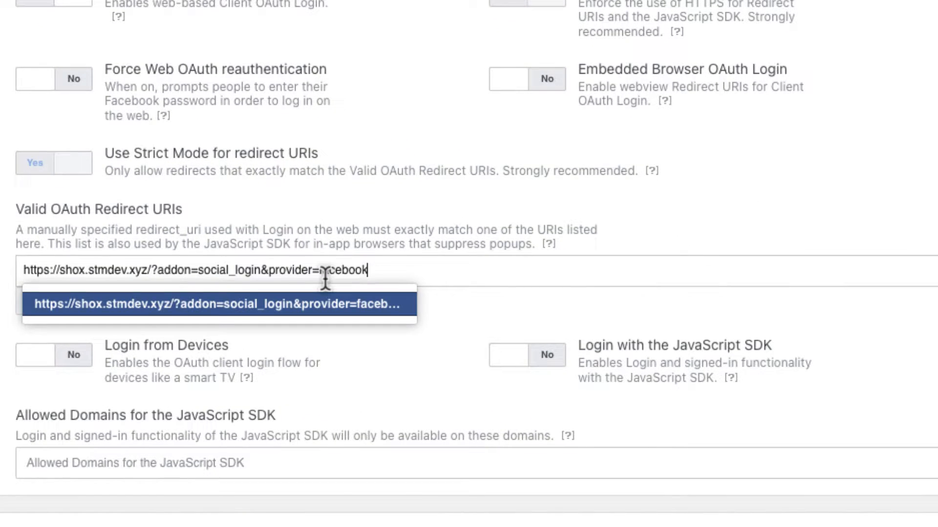
pyautogui.click(215, 304)
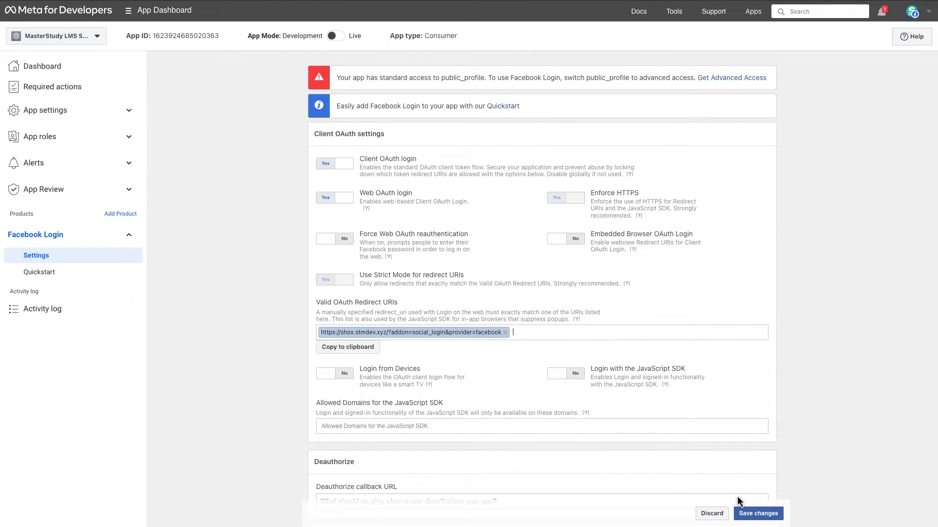
pyautogui.click(758, 513)
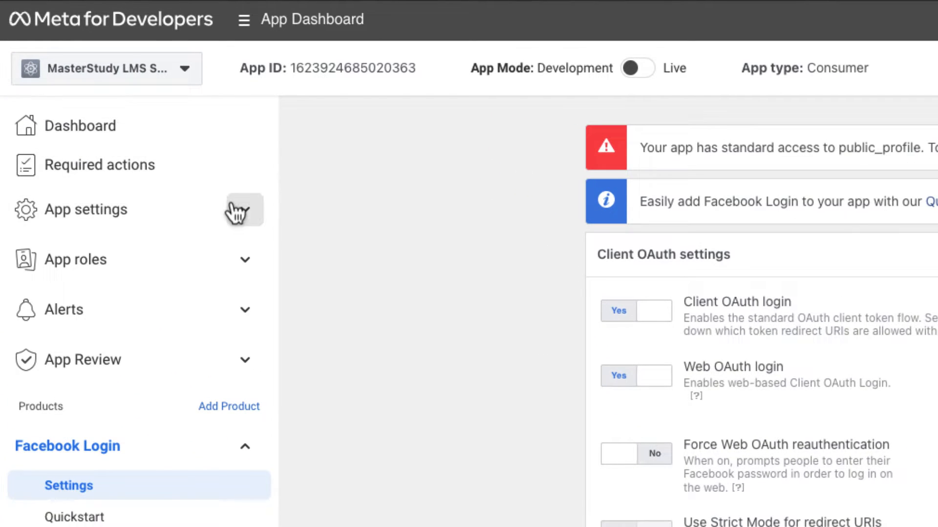
# Enter the shox.stmdev.xyz privacy-policy and terms URLs in Basic settings and choose Data deletion callback URL.
pyautogui.click(86, 209)
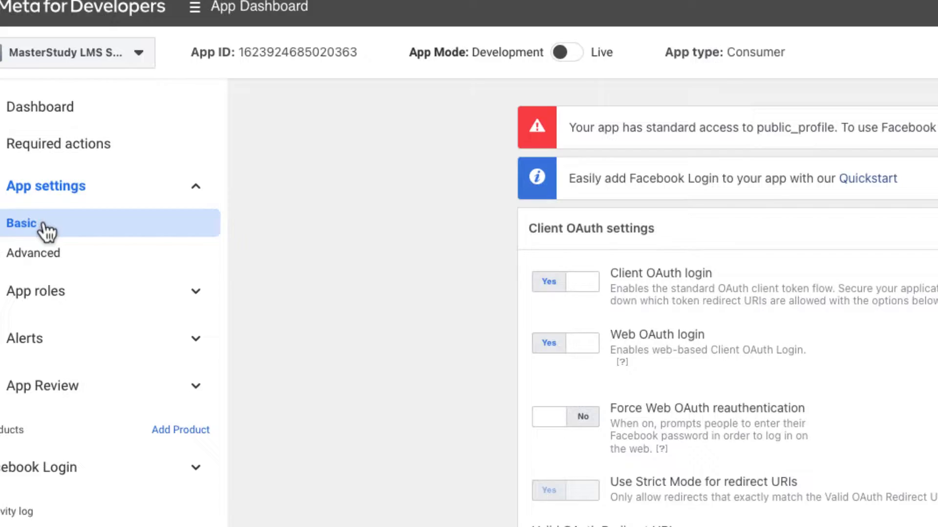
pyautogui.write('https://shx.stmdev.')
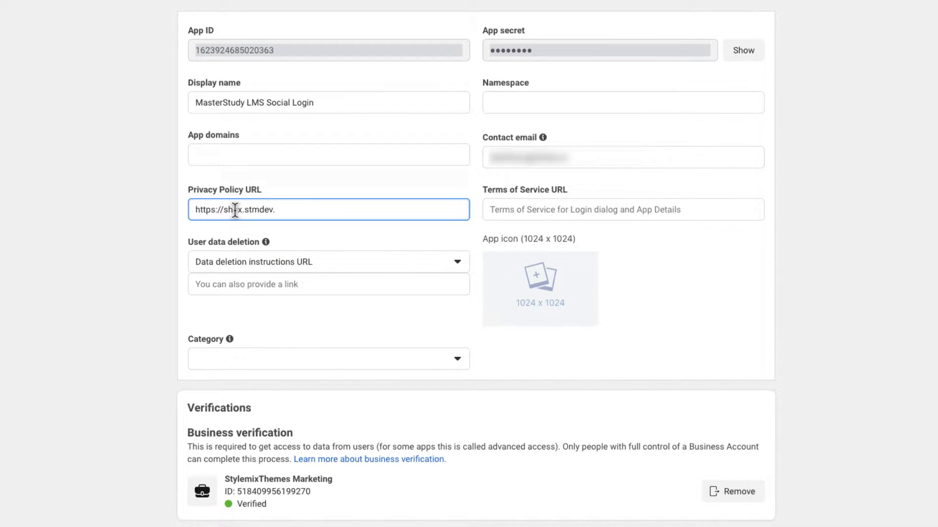
pyautogui.write('xyz/privay-policy')
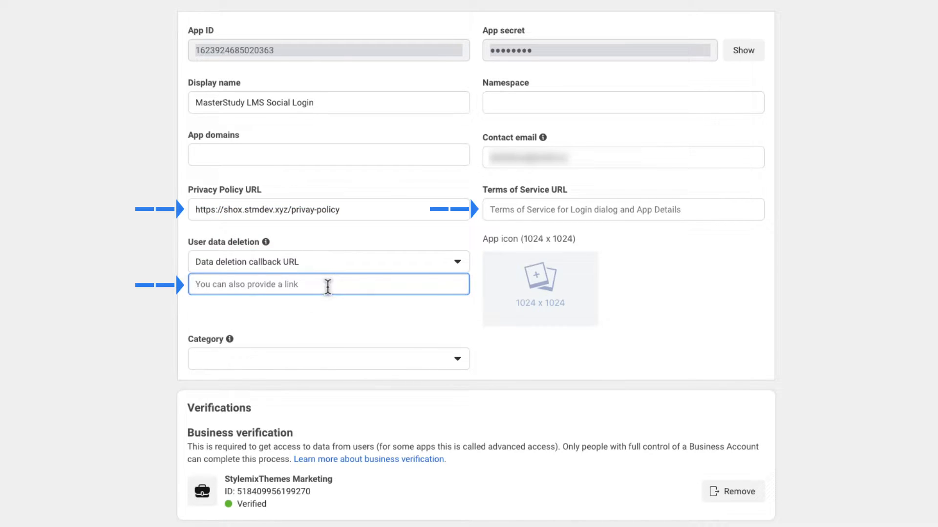
pyautogui.write('https://shox.stmdev.xyz/terms-')
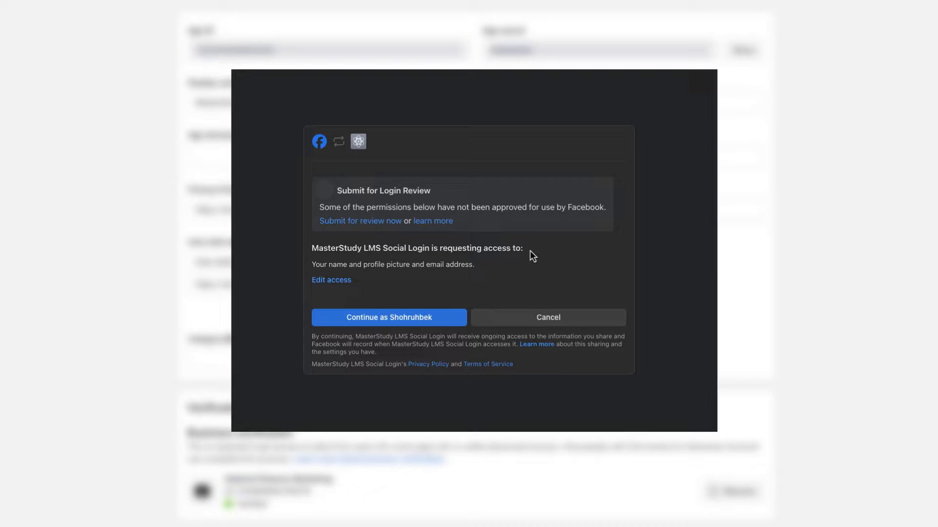
pyautogui.moveTo(462, 303)
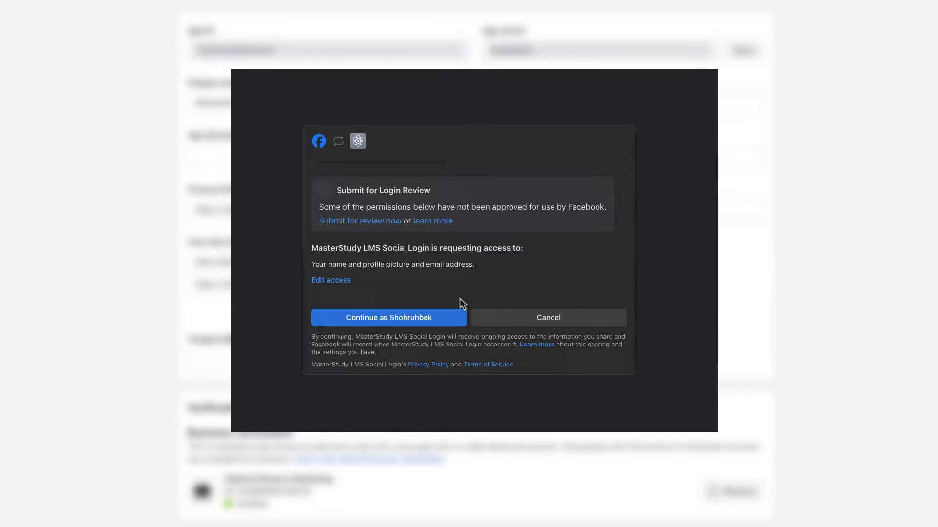
pyautogui.click(388, 318)
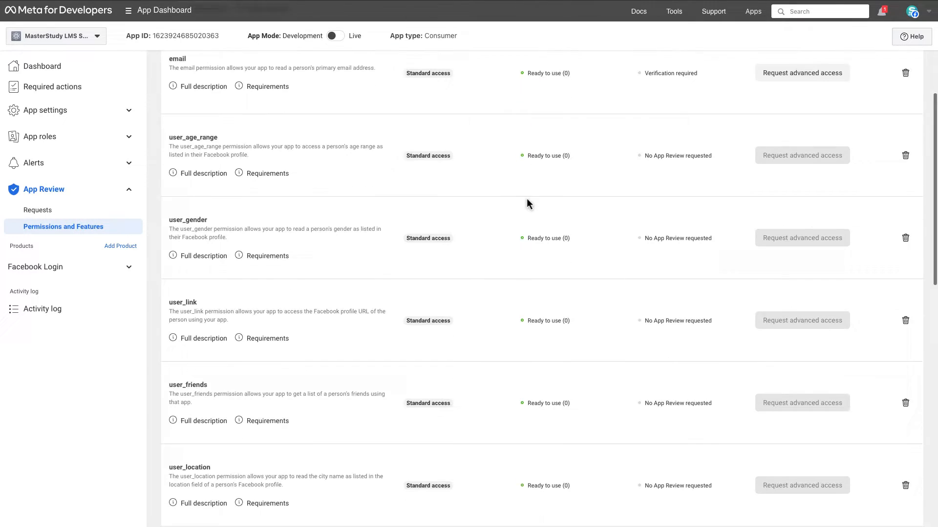
# Request advanced access for public_profile and agree to its usage terms.
pyautogui.scroll(-3)
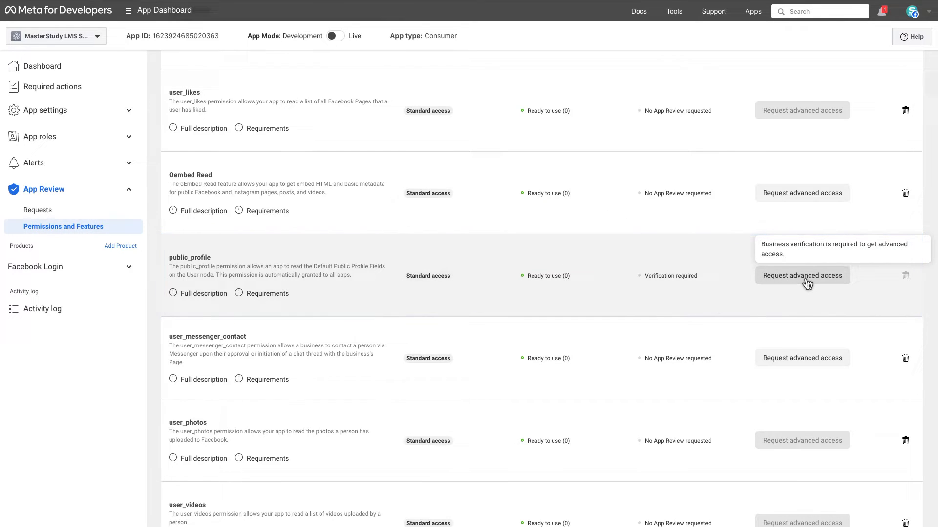
pyautogui.click(802, 275)
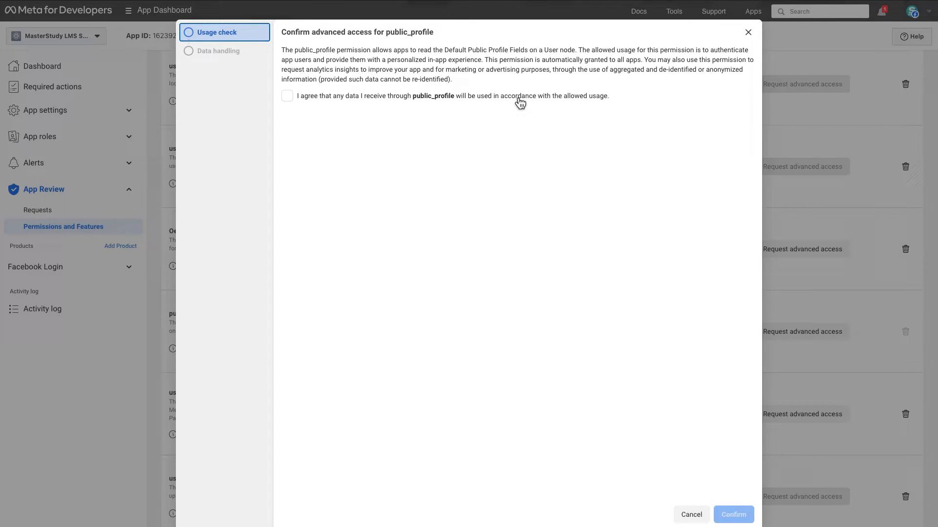
pyautogui.click(733, 514)
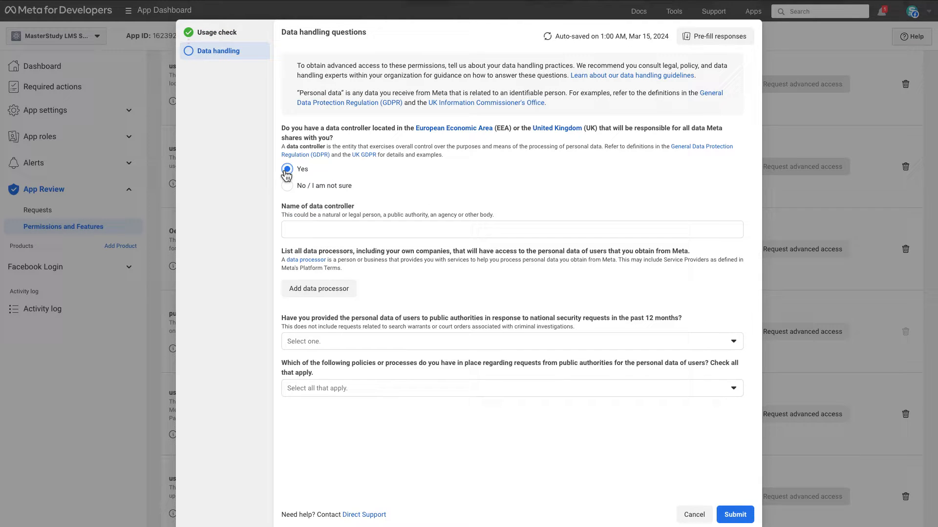
# Add Marketing Manager as data processor, answer None of the above, and submit the data handling answers.
pyautogui.write('Marke')
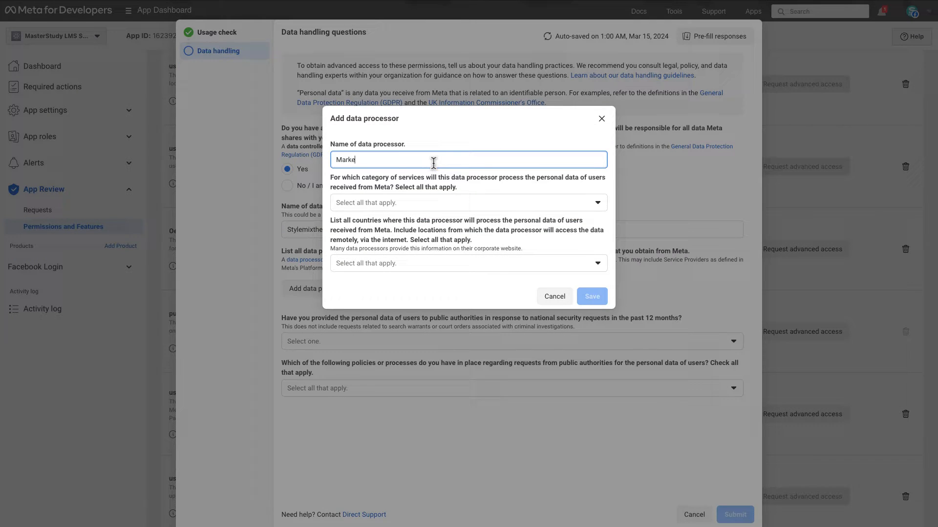
pyautogui.click(468, 263)
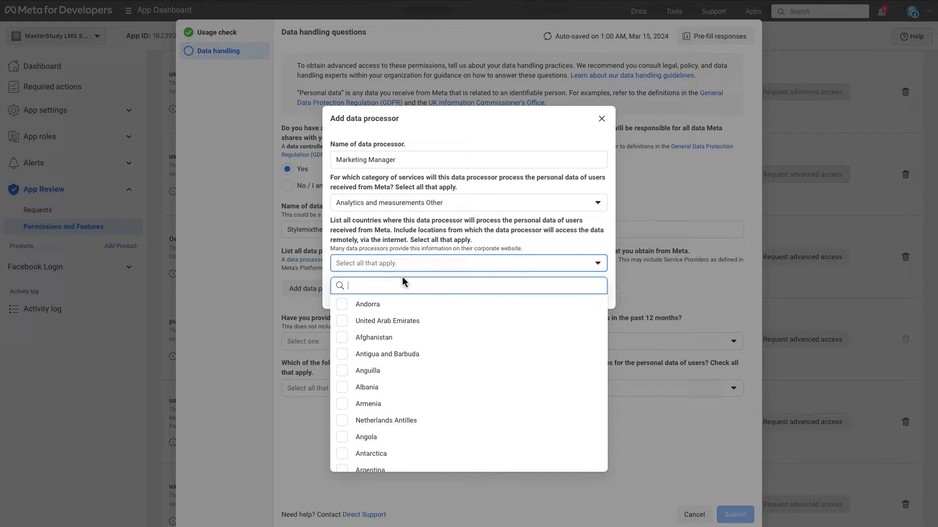
pyautogui.click(602, 118)
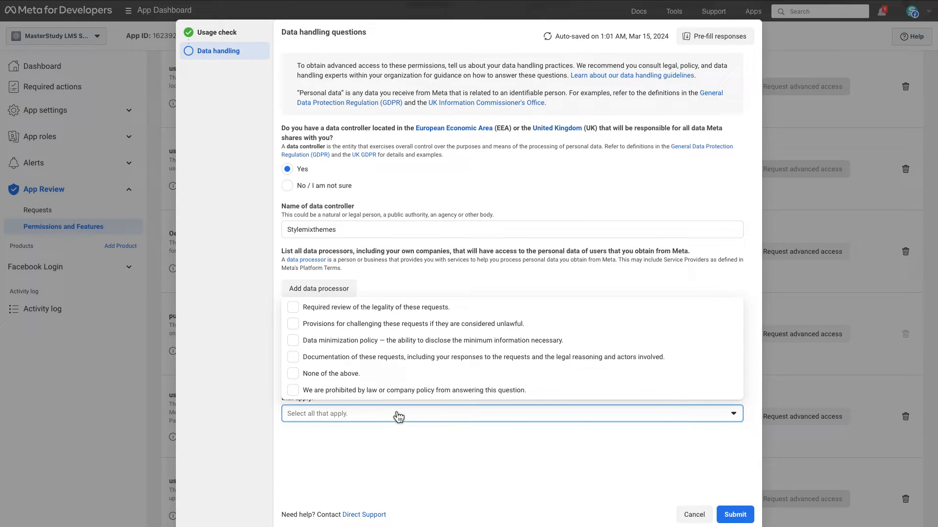
pyautogui.click(735, 515)
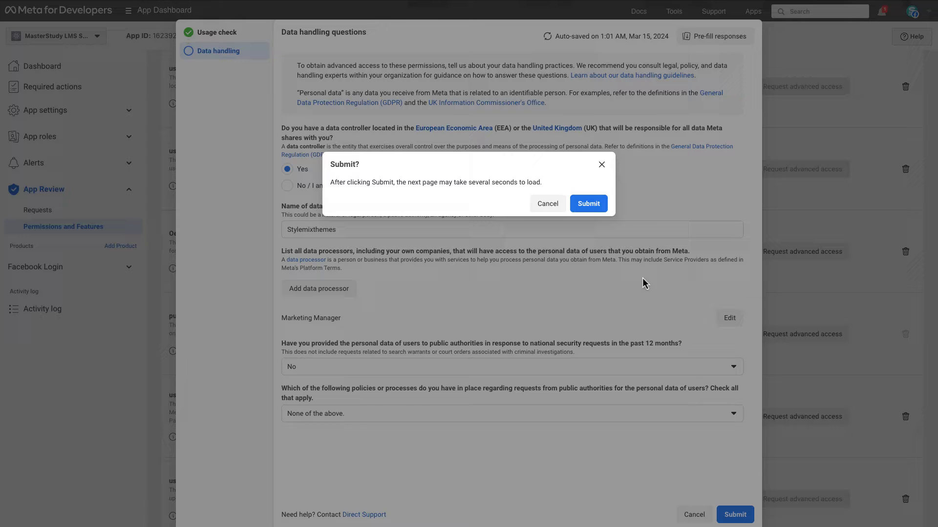
pyautogui.click(588, 203)
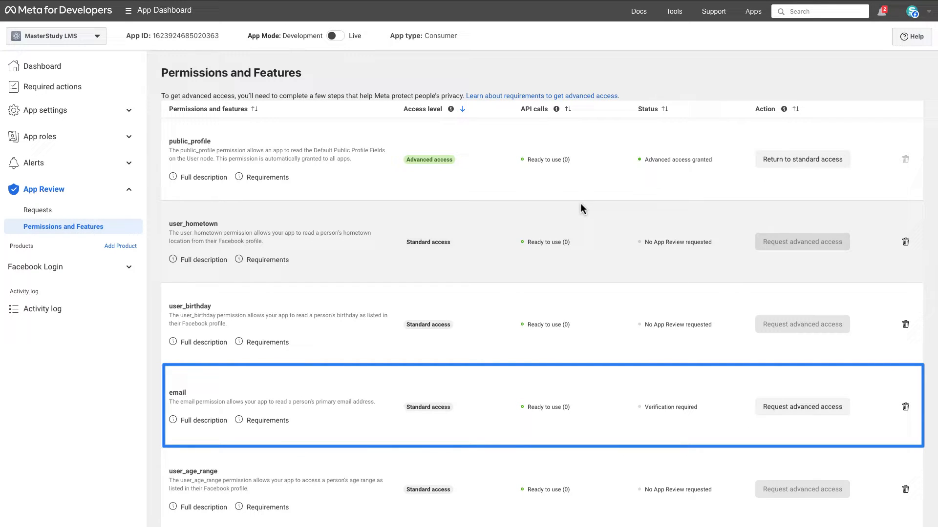
# Resubmit the data handling answers to grant the email permission advanced access.
pyautogui.click(801, 406)
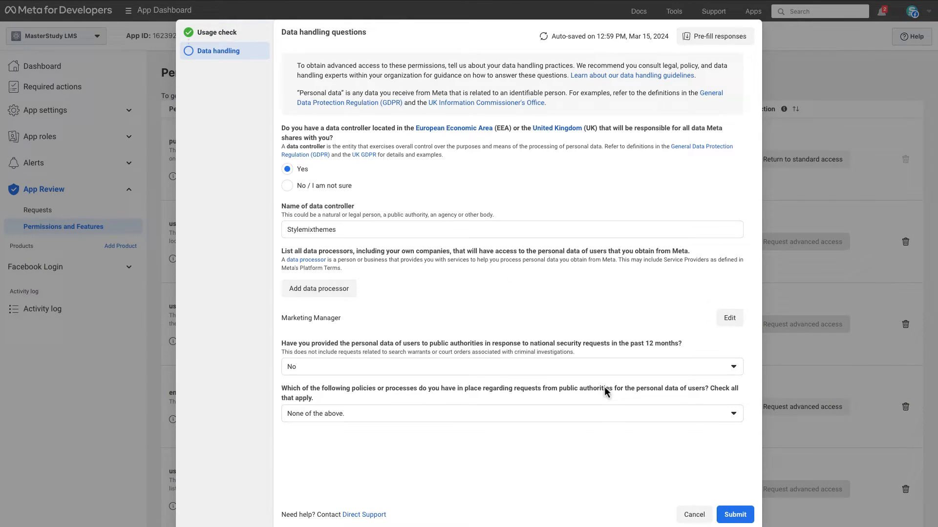
pyautogui.write('sp')
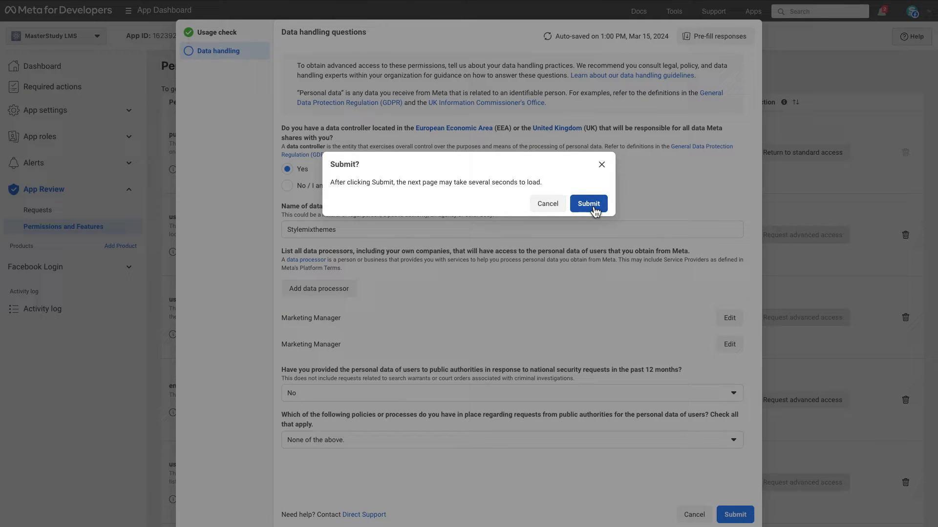
pyautogui.click(588, 203)
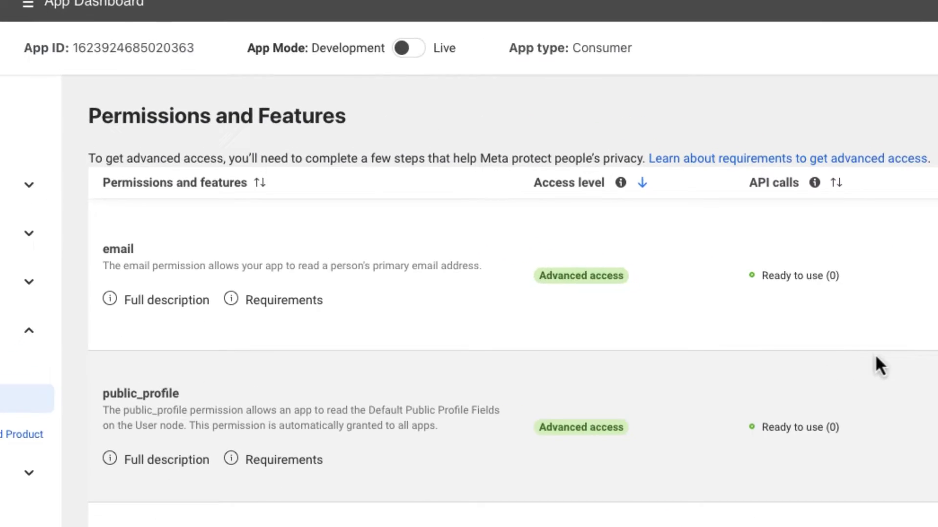
# Certify public_profile data use and platform terms compliance in the Data Use Checkup and submit it.
pyautogui.click(408, 48)
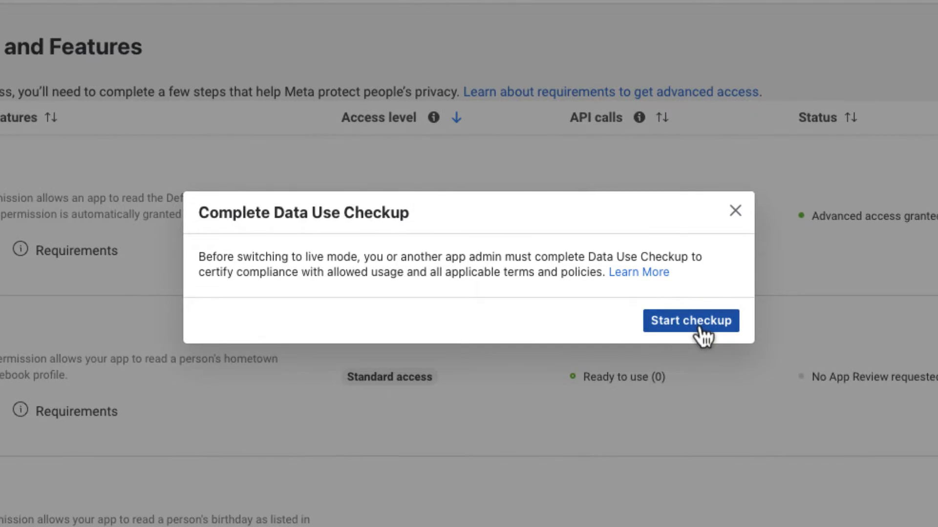
pyautogui.click(689, 321)
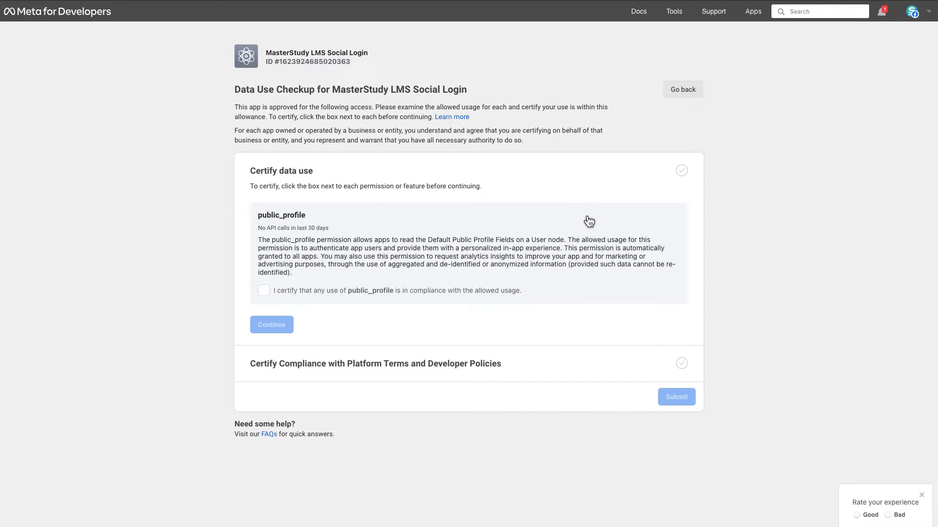
pyautogui.click(264, 292)
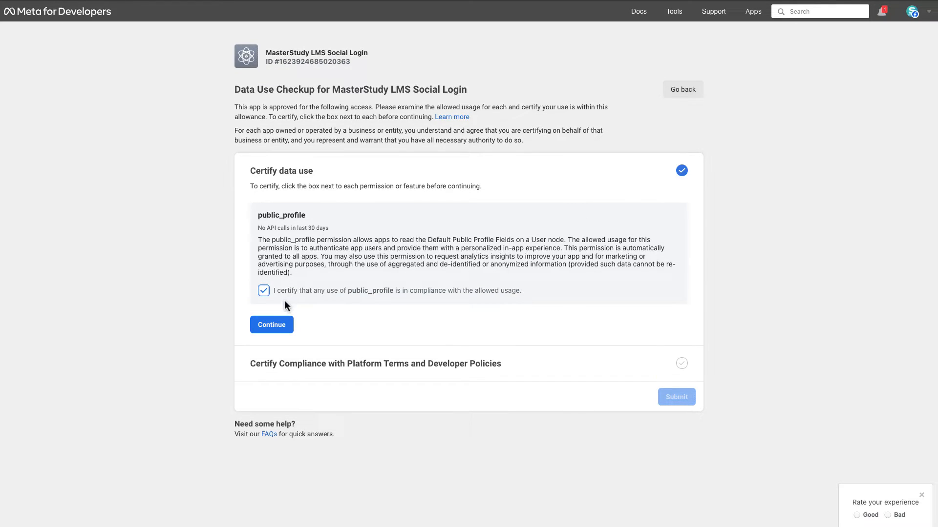
pyautogui.click(271, 324)
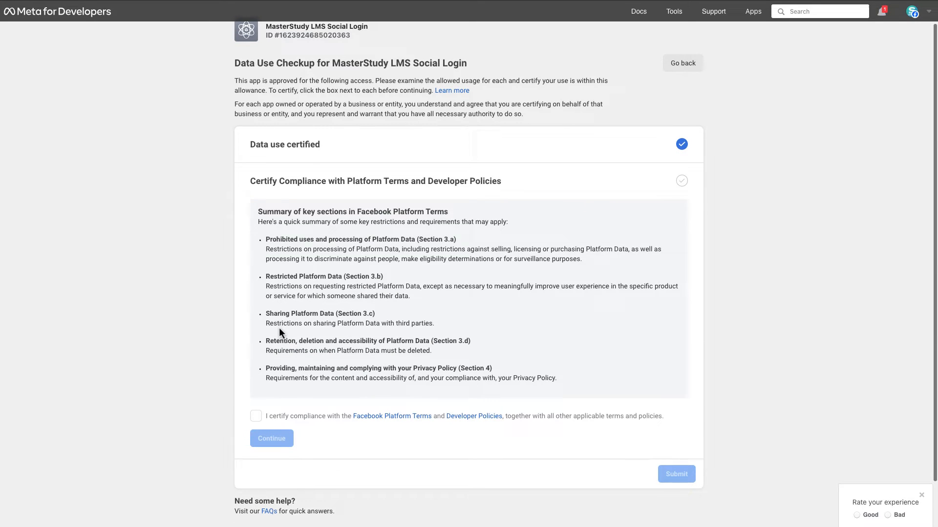
pyautogui.click(270, 439)
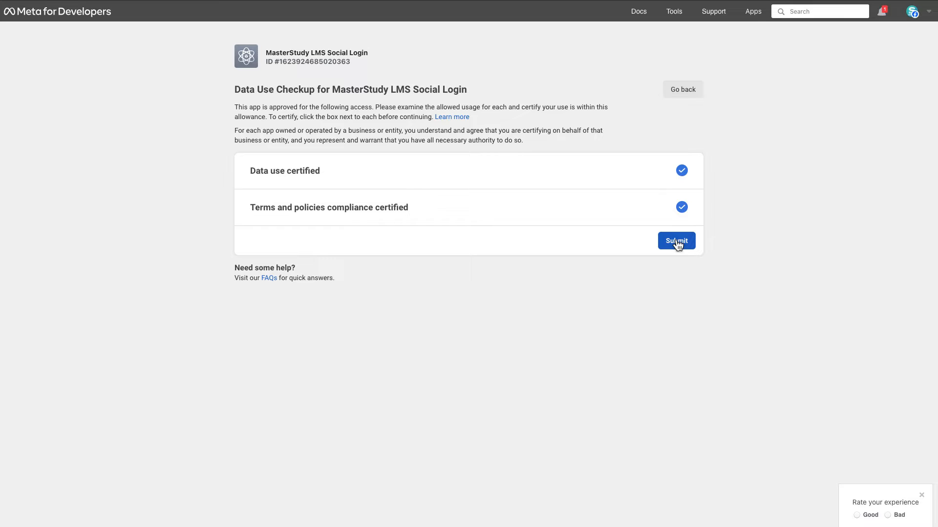
pyautogui.click(676, 240)
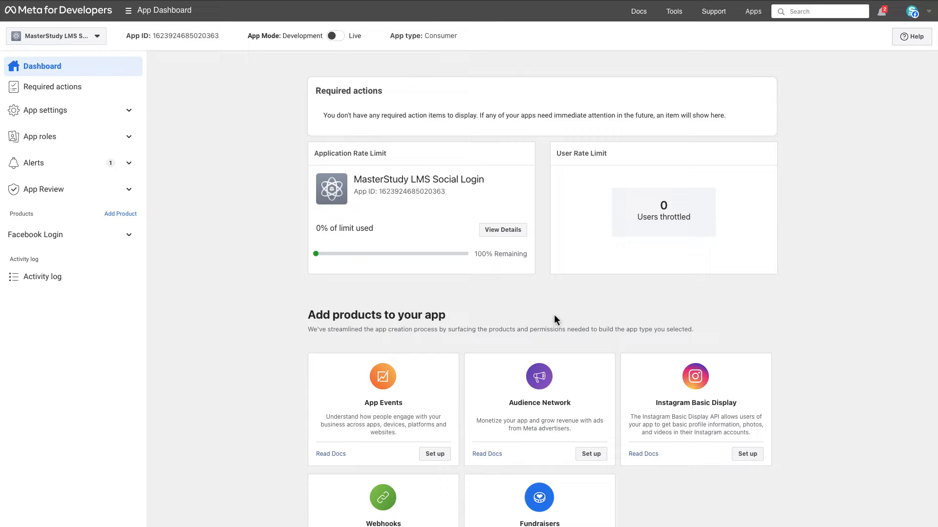
# Switch the app to Live mode and go to App settings > Basic.
pyautogui.click(128, 163)
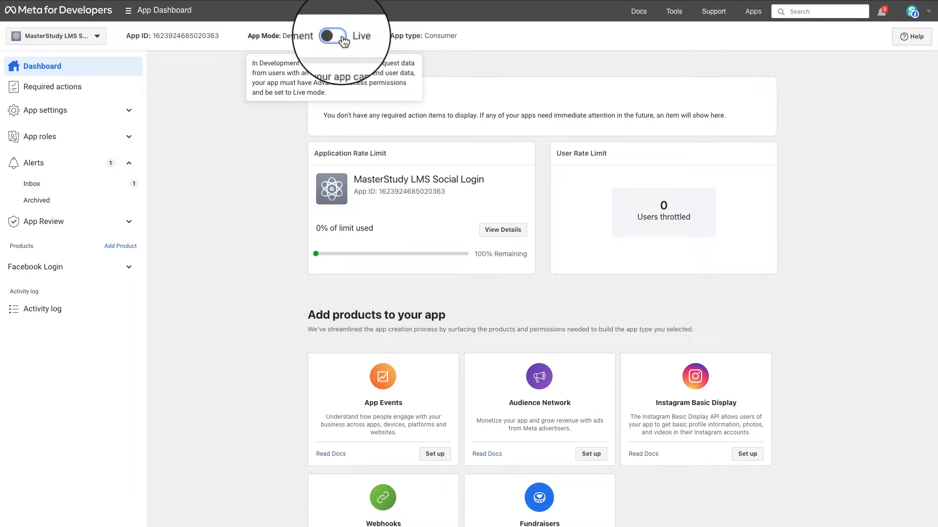
pyautogui.click(333, 37)
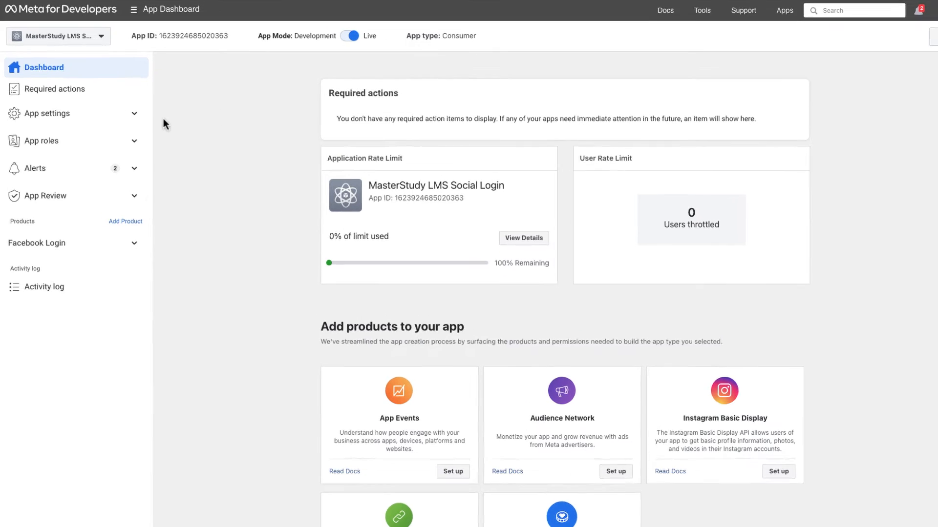
pyautogui.click(47, 114)
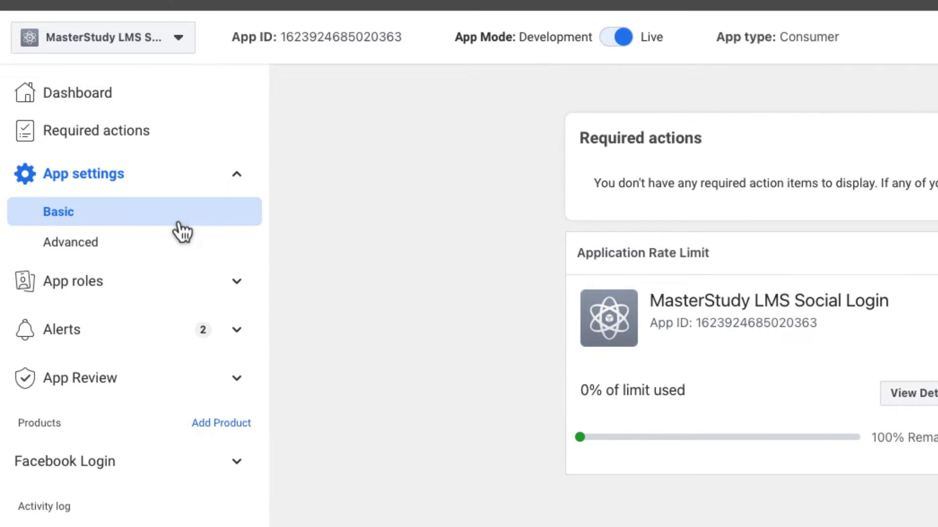
pyautogui.click(57, 212)
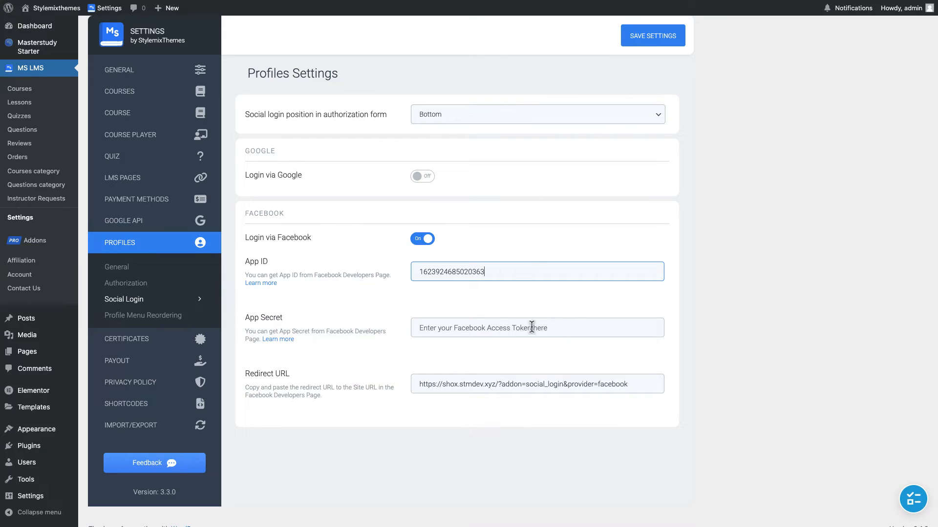
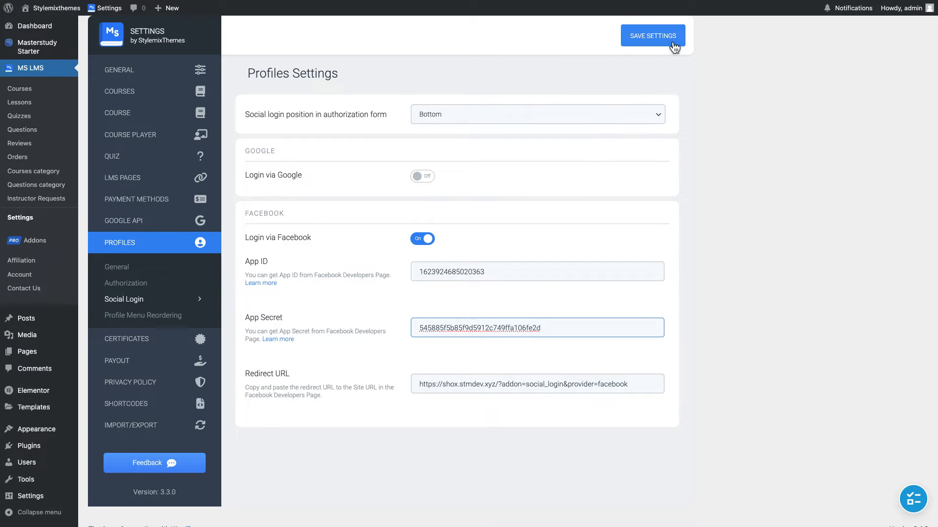
# Fill in the Facebook App Secret and save the social login settings.
pyautogui.click(651, 35)
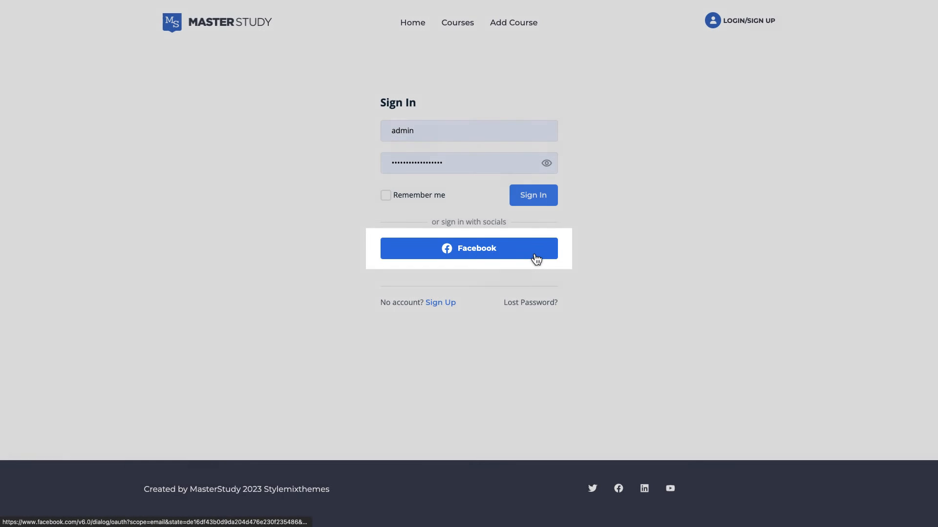
# Sign in with Facebook, approve sharing name, picture and email, then return to the home page.
pyautogui.click(468, 248)
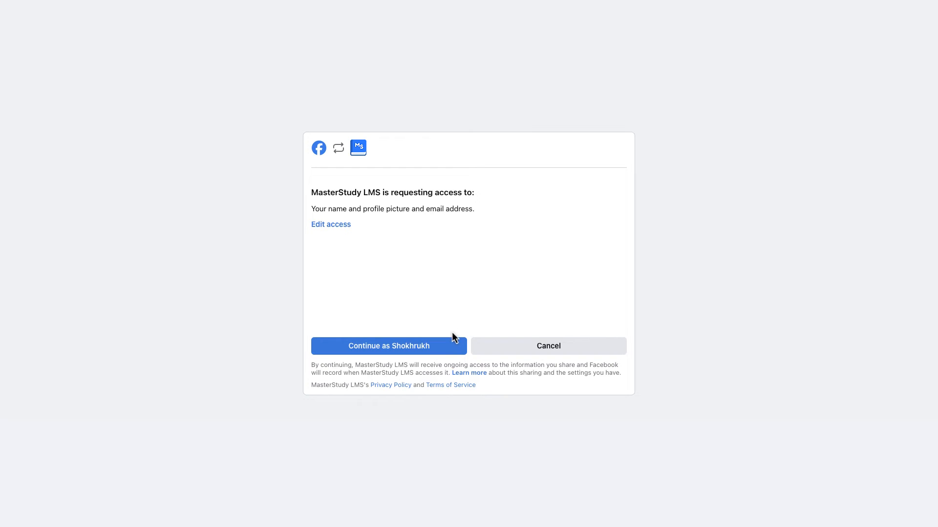
pyautogui.click(387, 346)
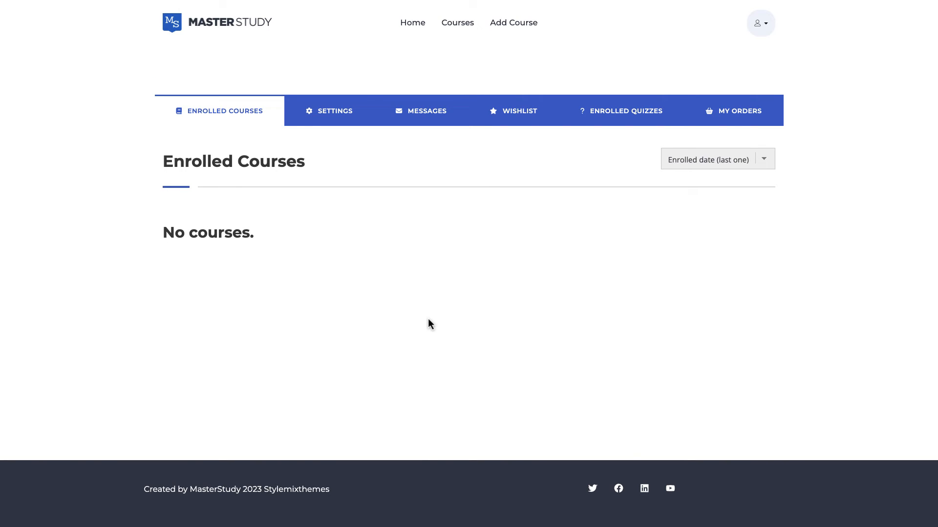
pyautogui.click(760, 22)
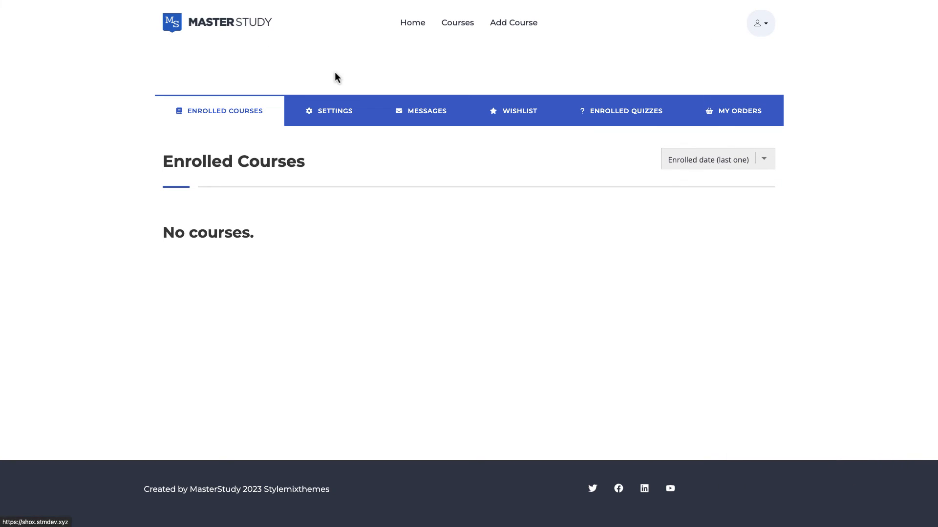
pyautogui.click(412, 23)
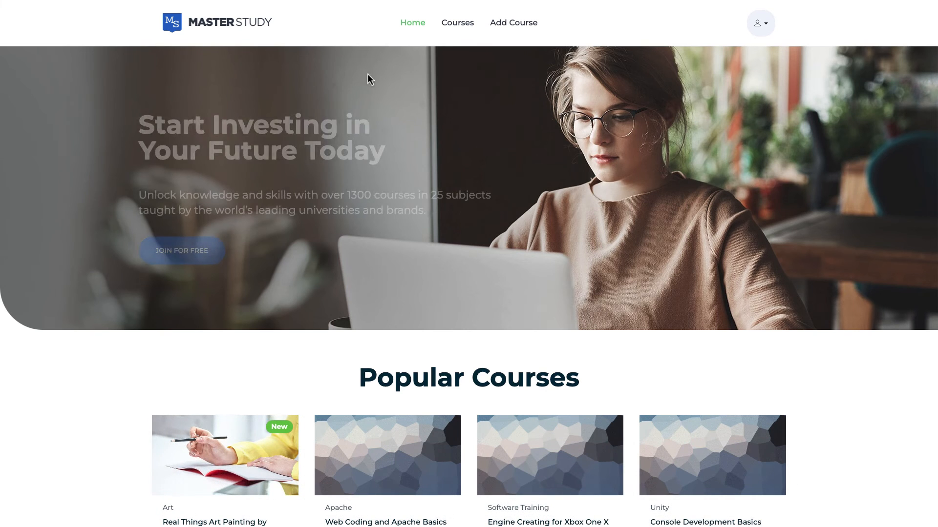